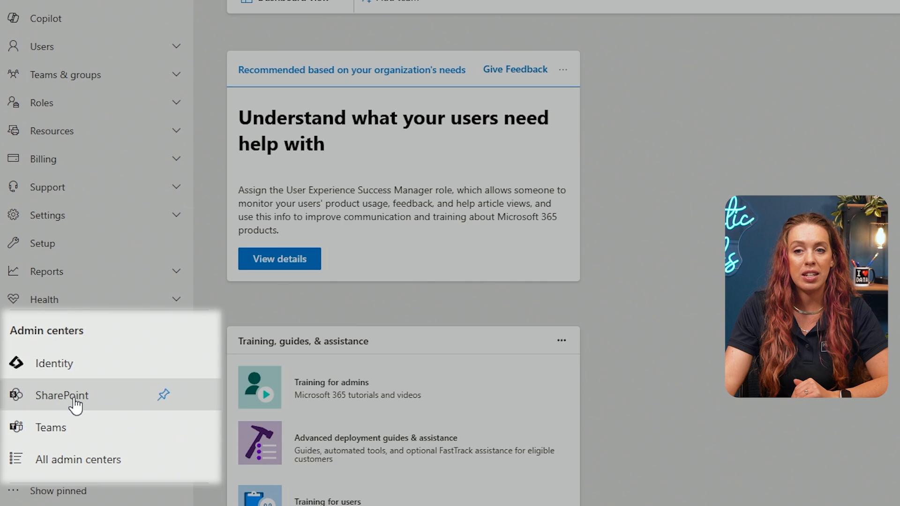
mouse_move(88, 453)
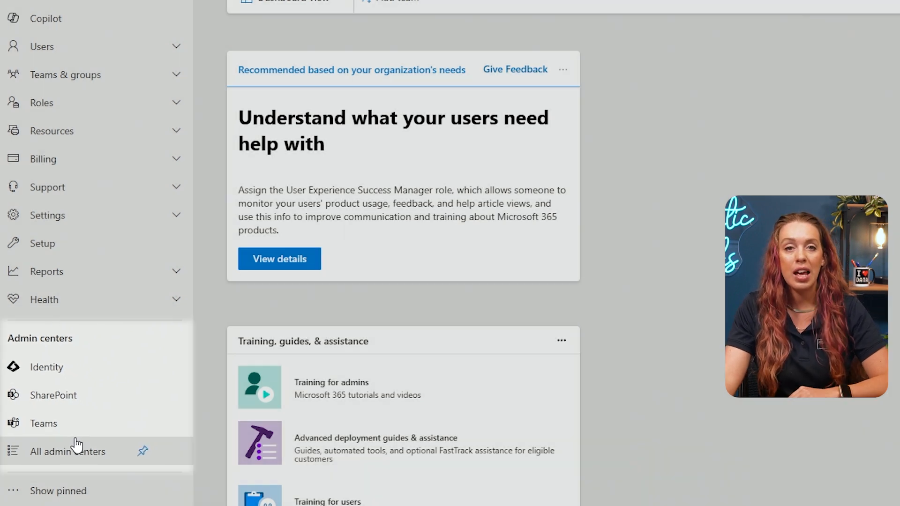
mouse_move(53, 394)
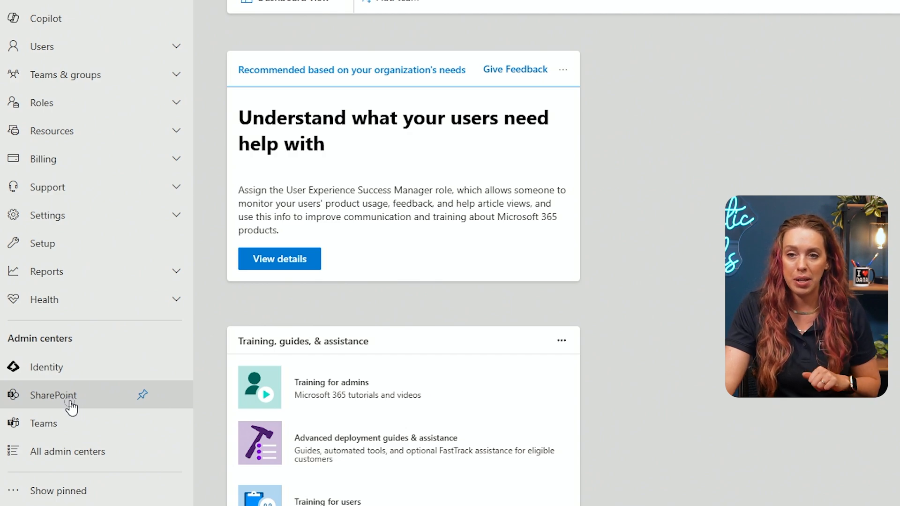
Go to the SharePoint admin center home dashboard from Admin centers.
left_click(54, 394)
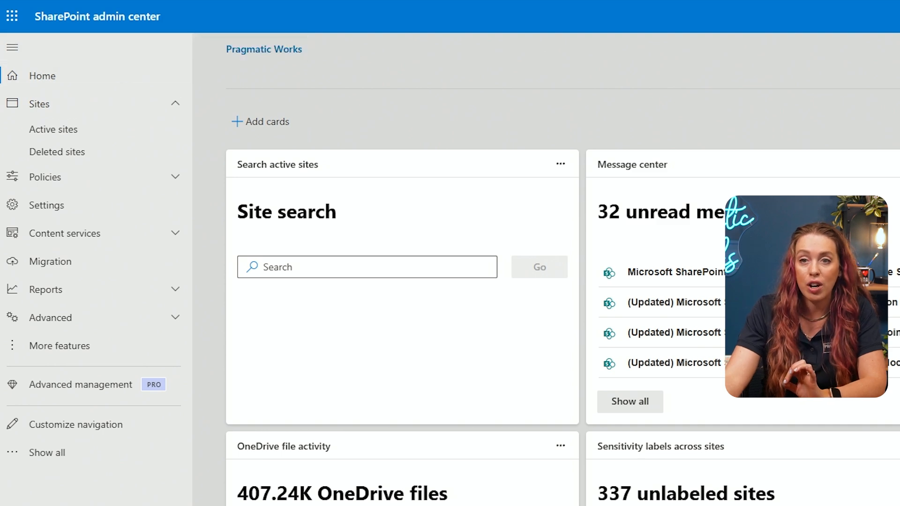
mouse_move(60, 106)
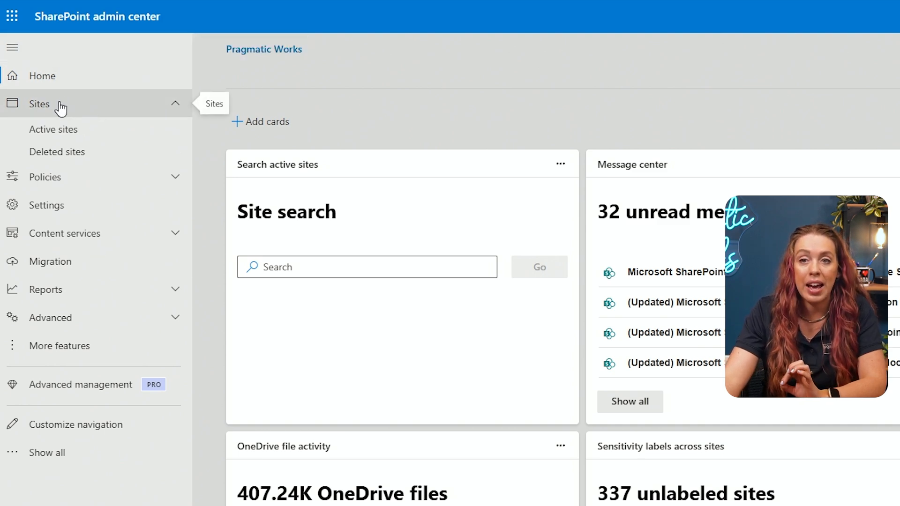
mouse_move(57, 151)
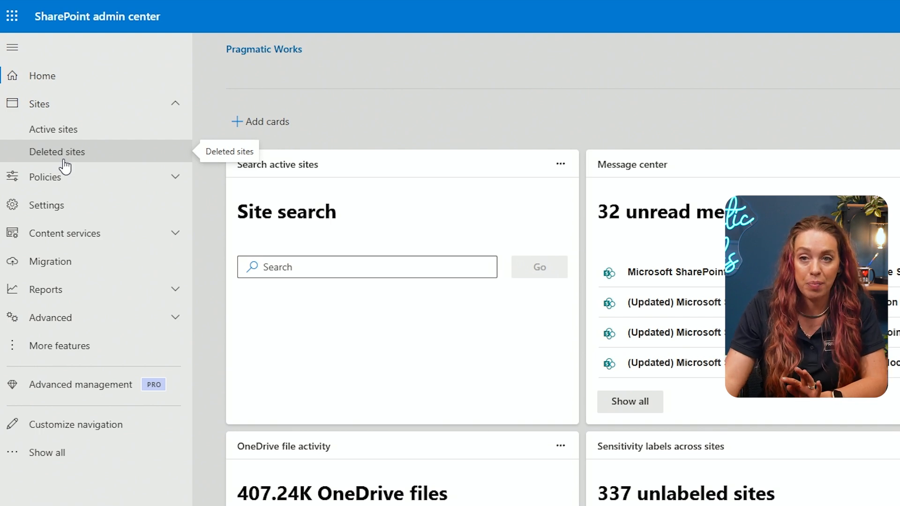
mouse_move(66, 129)
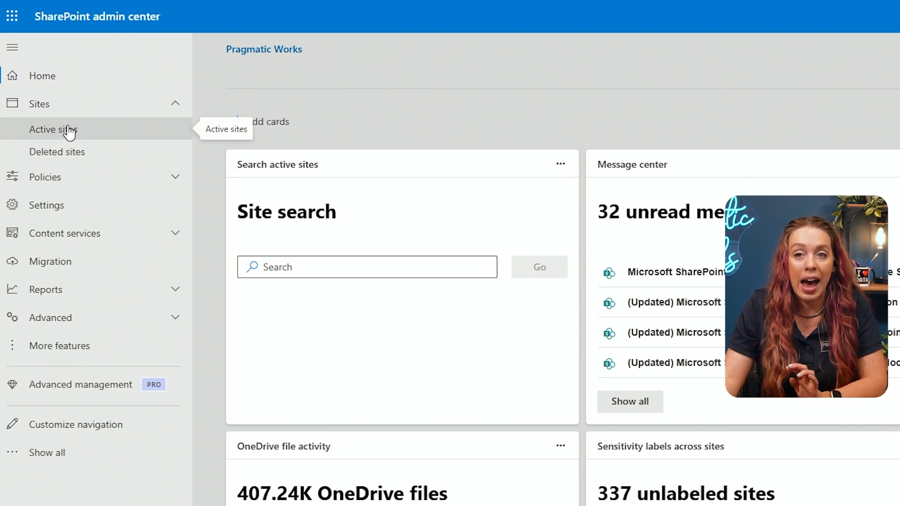
Show the Active sites list with URLs, Teams links and storage used.
left_click(53, 129)
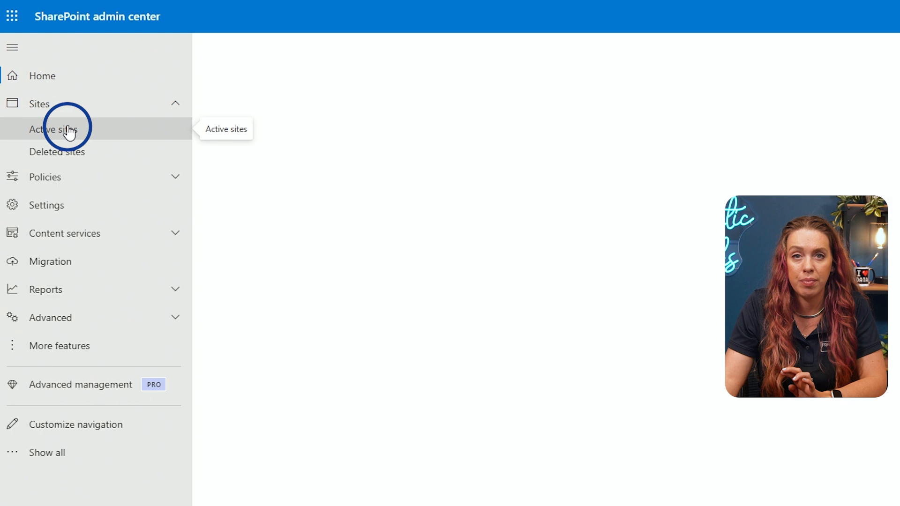
left_click(53, 129)
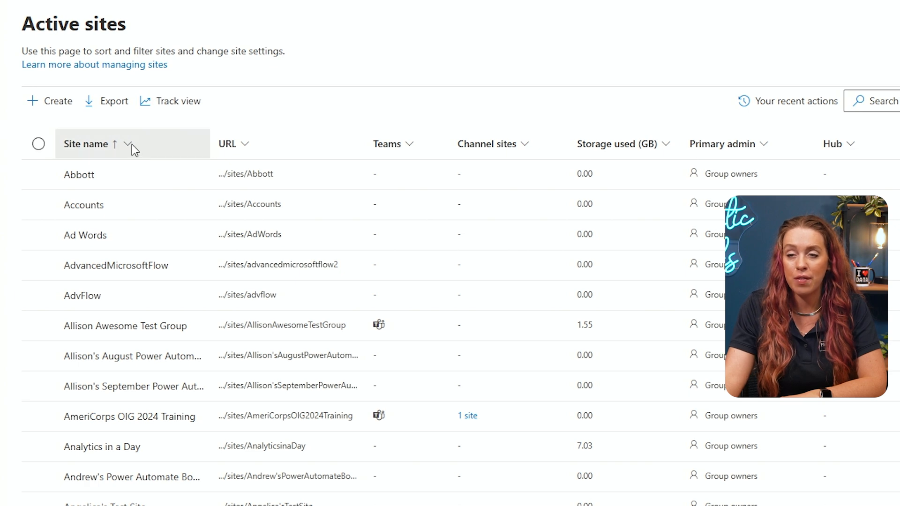
mouse_move(269, 158)
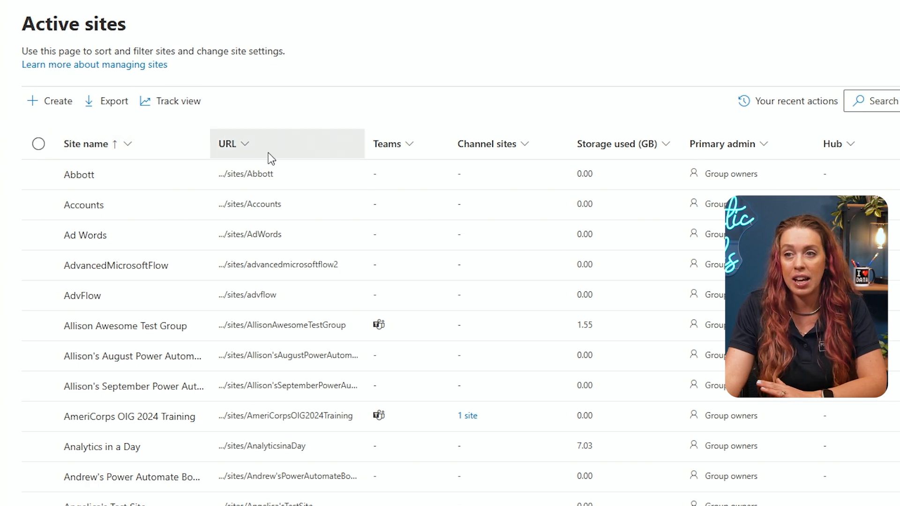
mouse_move(410, 159)
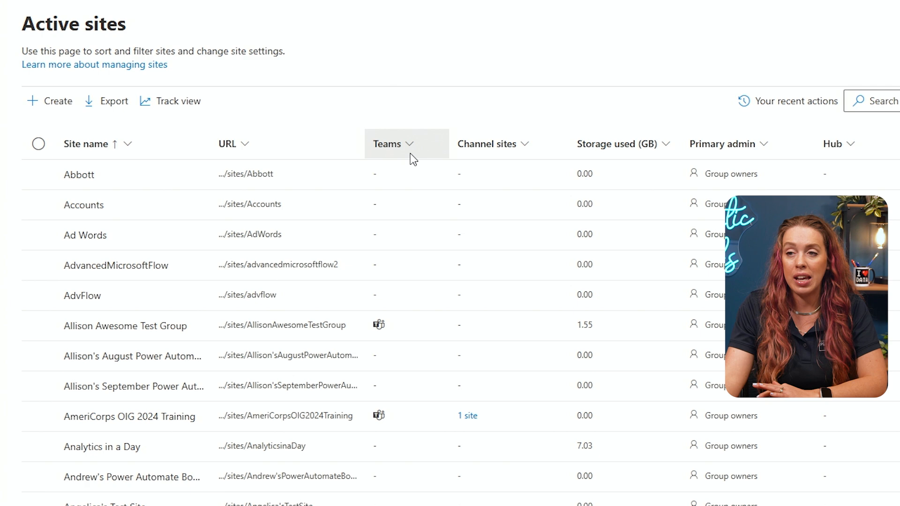
mouse_move(495, 159)
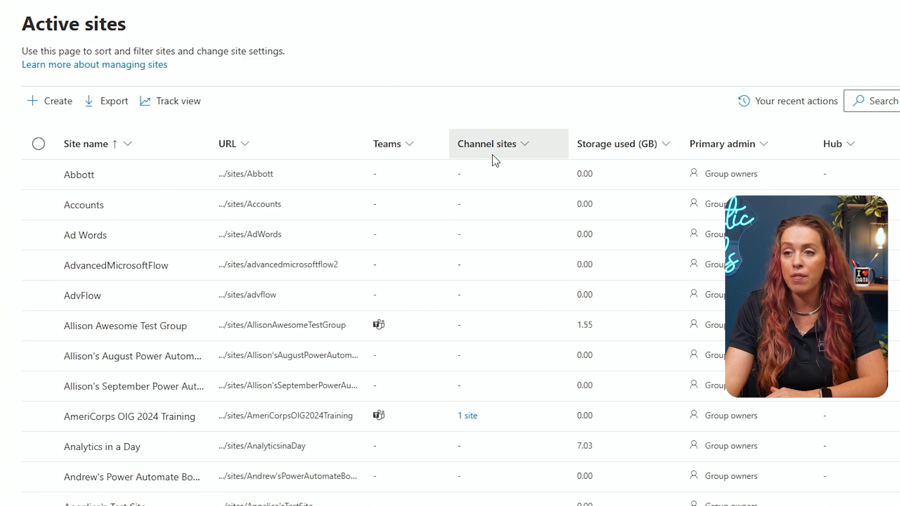
mouse_move(621, 177)
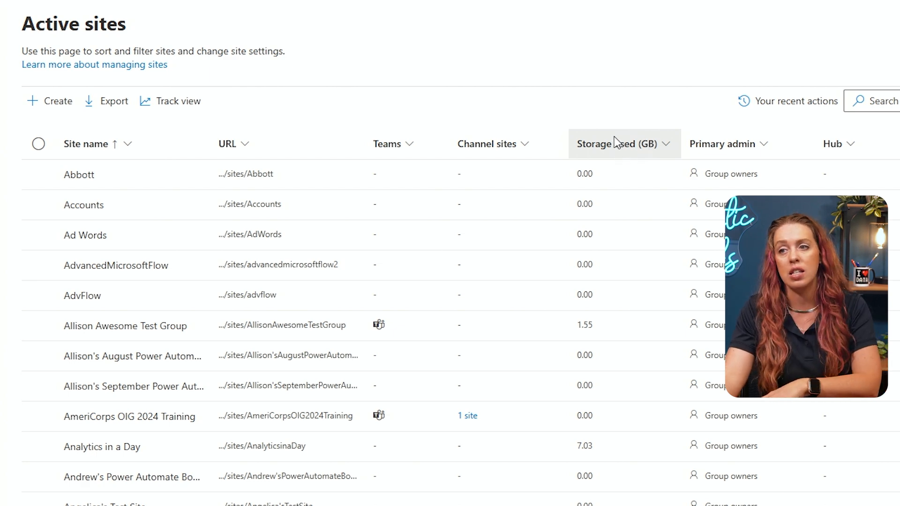
mouse_move(623, 151)
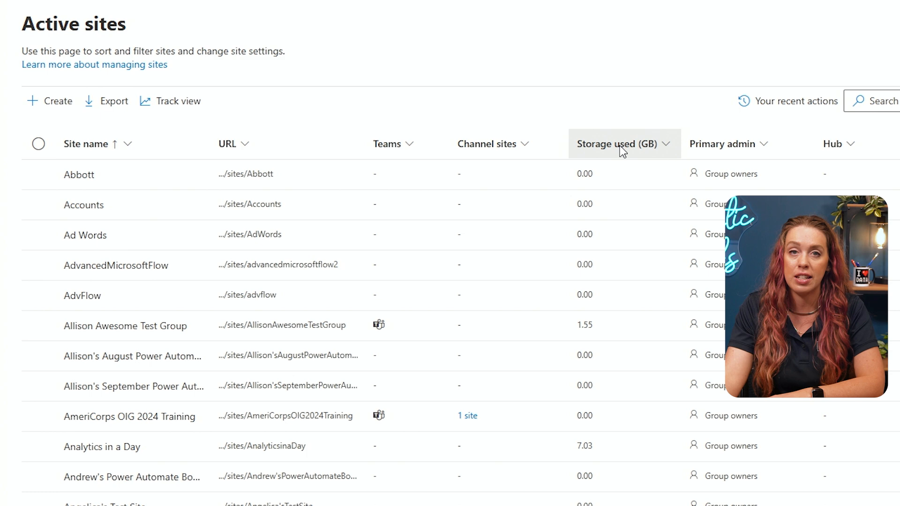
scroll("right", 3)
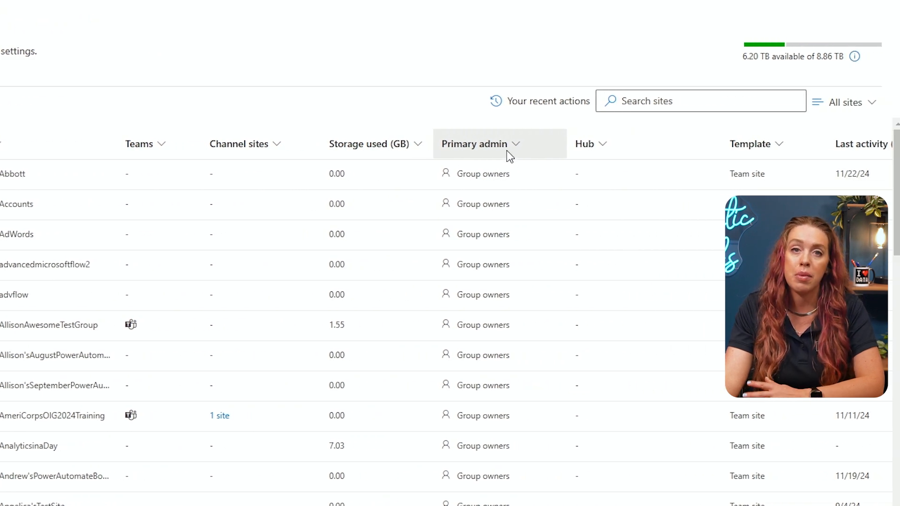
mouse_move(513, 158)
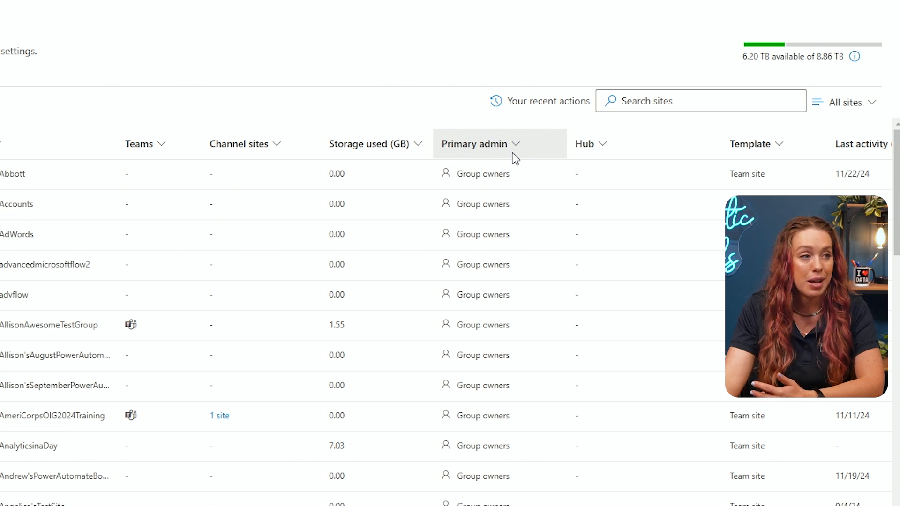
left_click(512, 143)
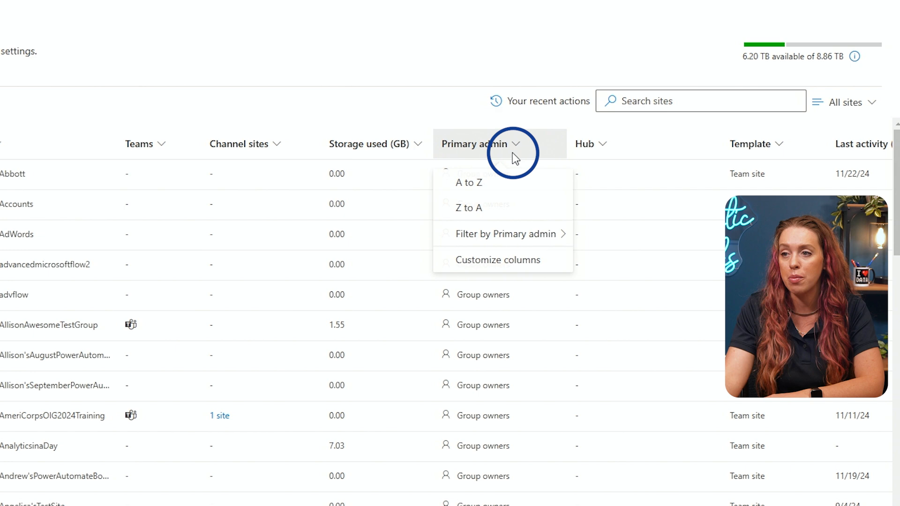
left_click(506, 234)
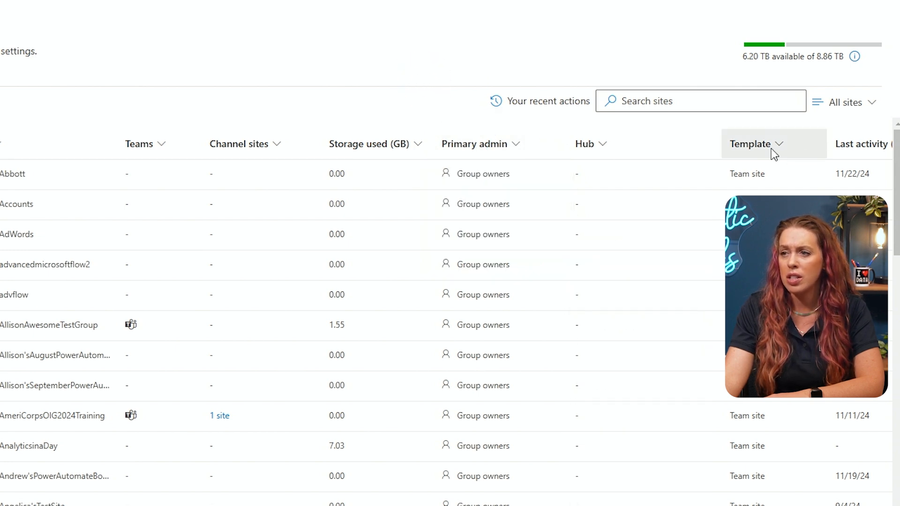
left_click(755, 144)
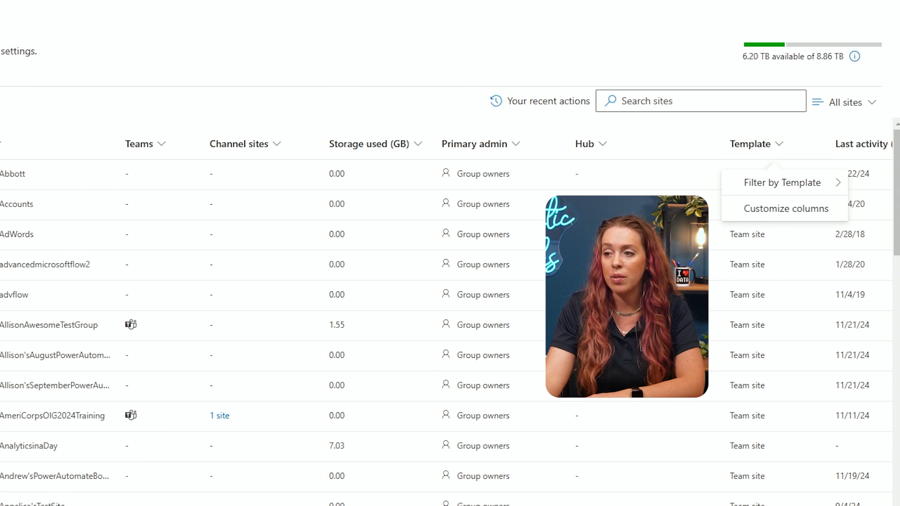
scroll("down", 3)
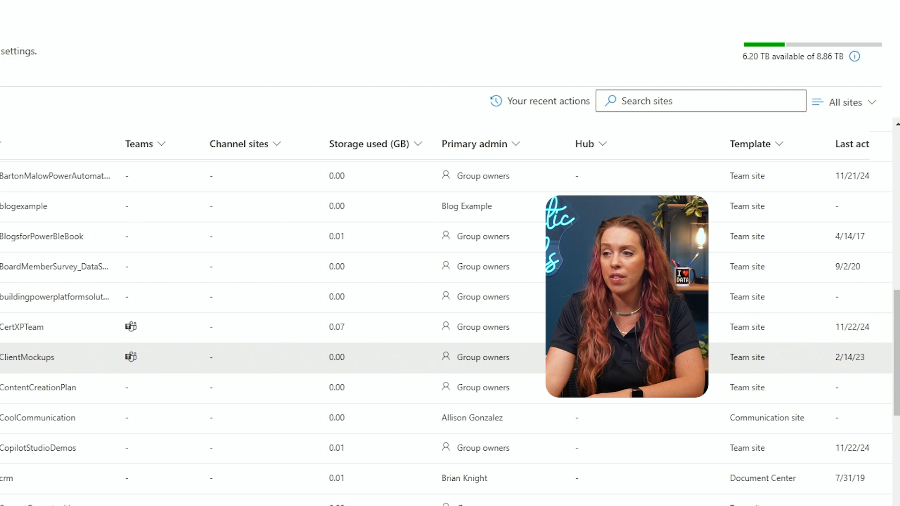
scroll("down", 3)
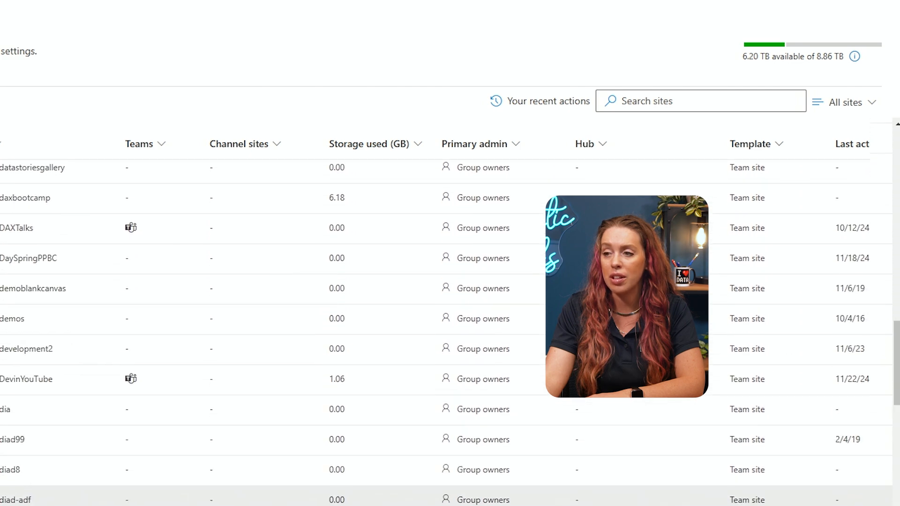
scroll("down", 3)
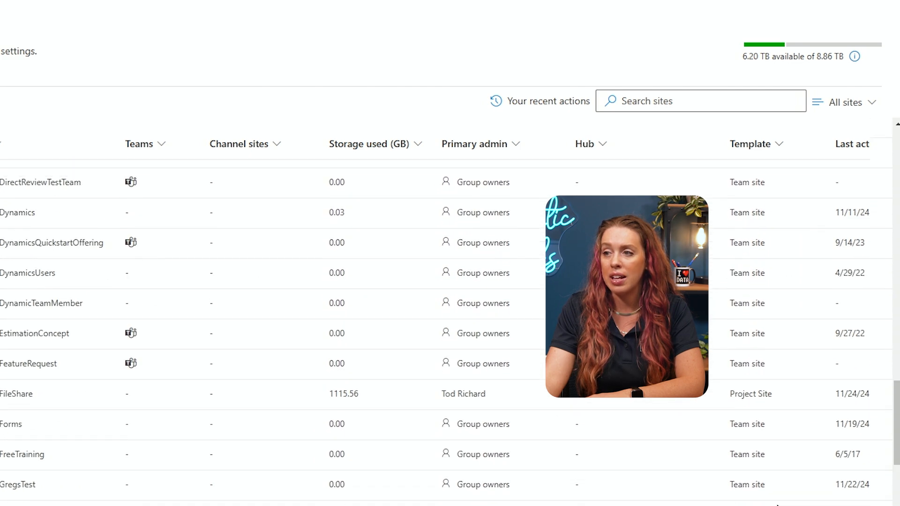
scroll("up", 3)
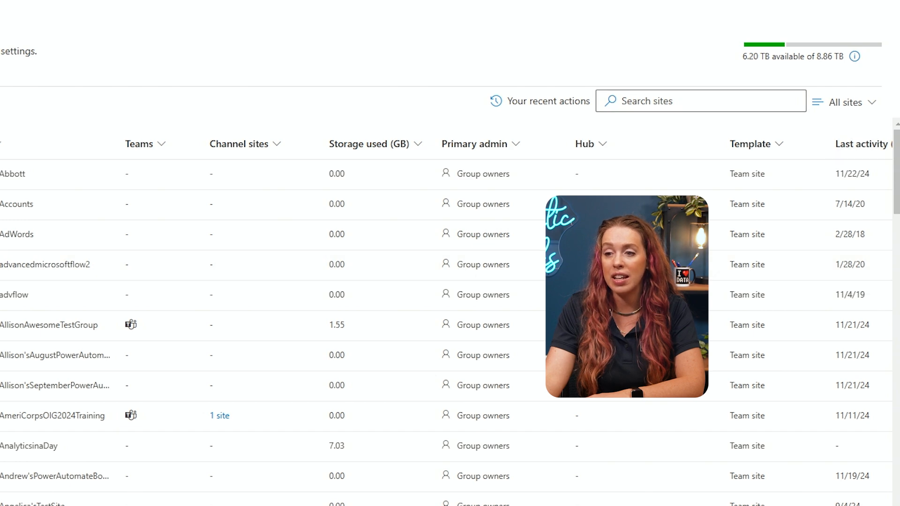
scroll("right", 3)
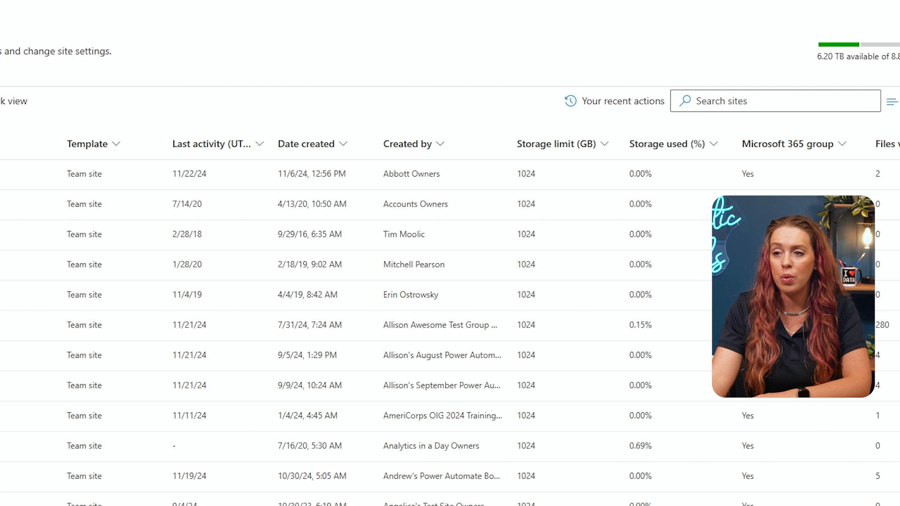
Scroll the Active sites list to review the file activity, page views and page visits columns.
scroll("right", 3)
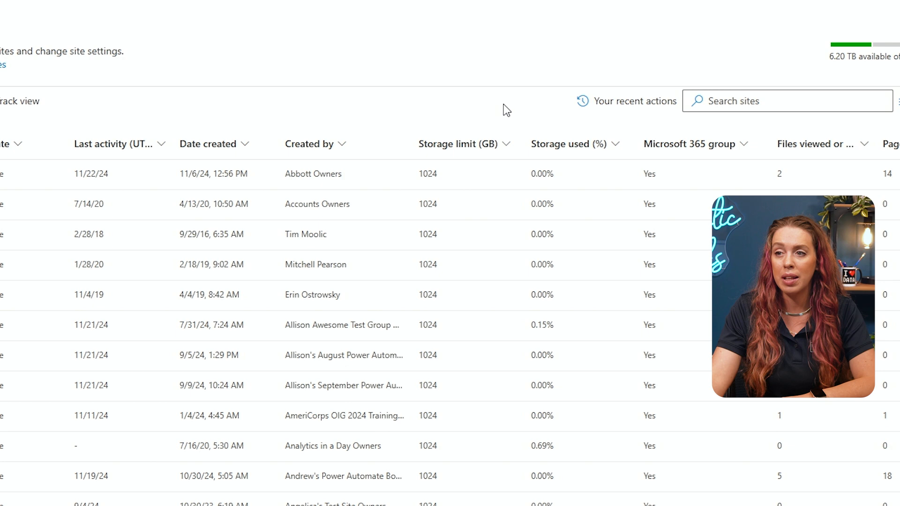
mouse_move(556, 119)
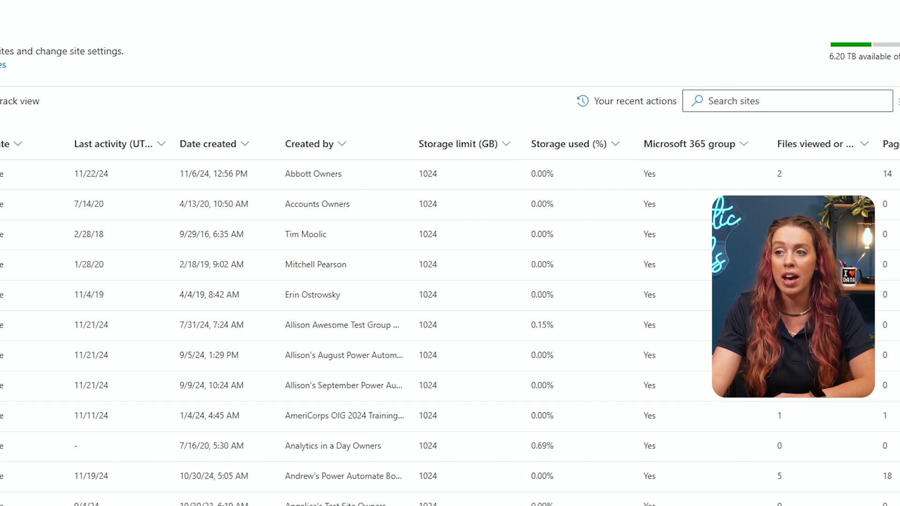
scroll("right", 3)
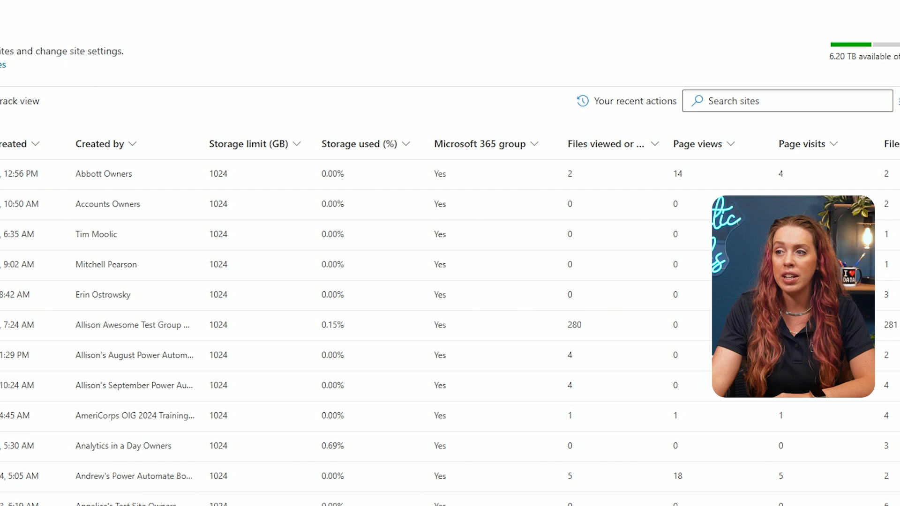
scroll("right", 3)
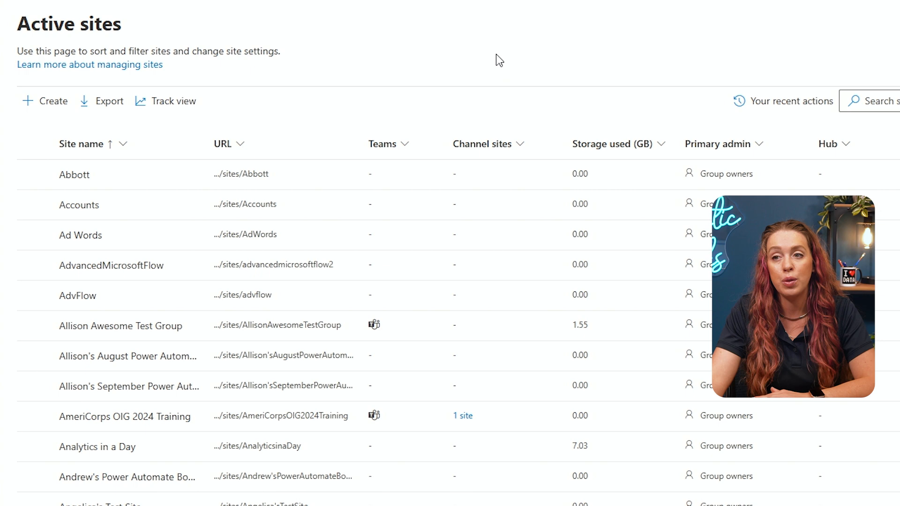
mouse_move(494, 47)
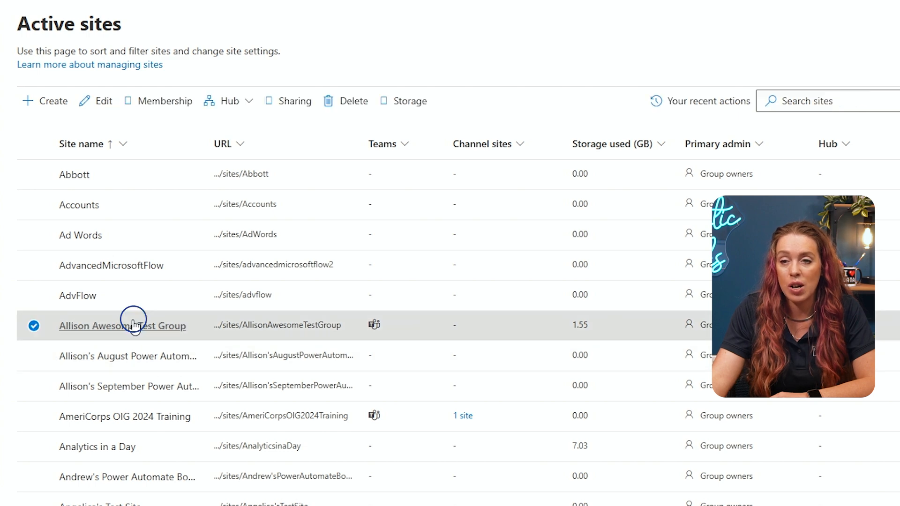
Show the Allison Awesome Test Group details pane with email addresses, creation date and site address.
left_click(123, 325)
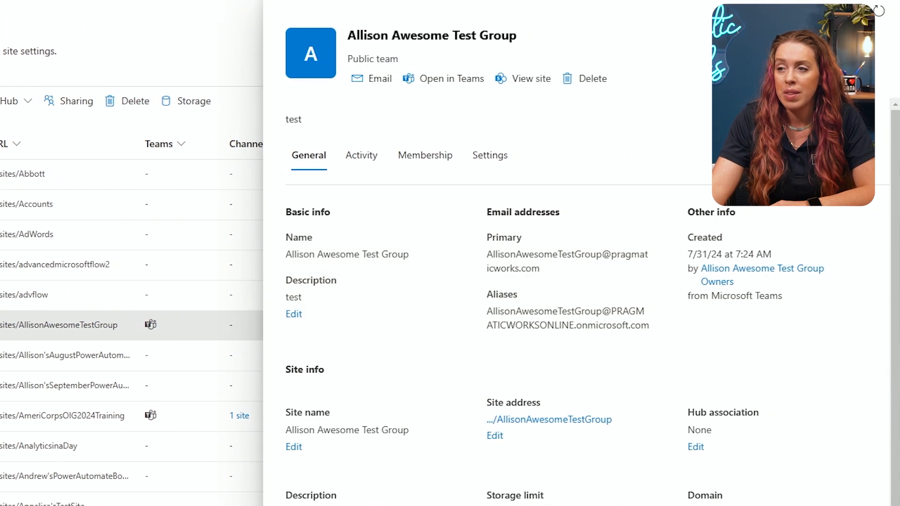
mouse_move(566, 25)
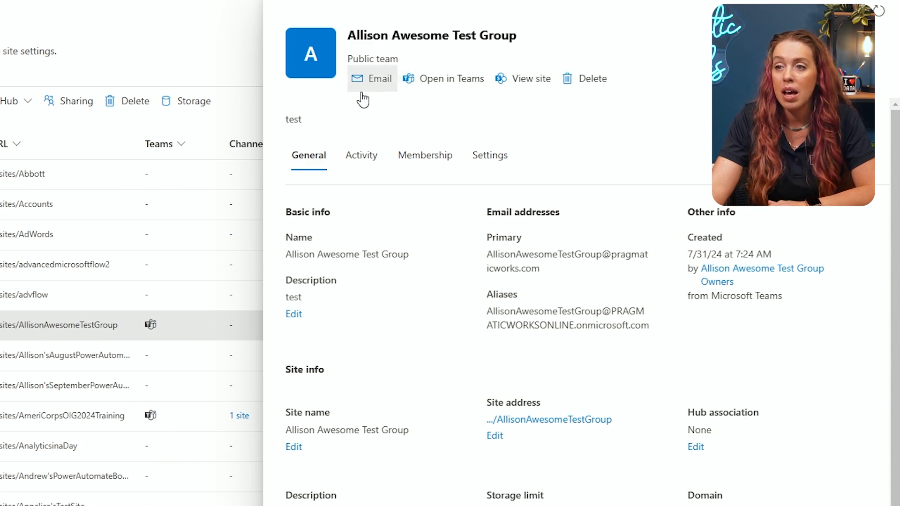
mouse_move(332, 231)
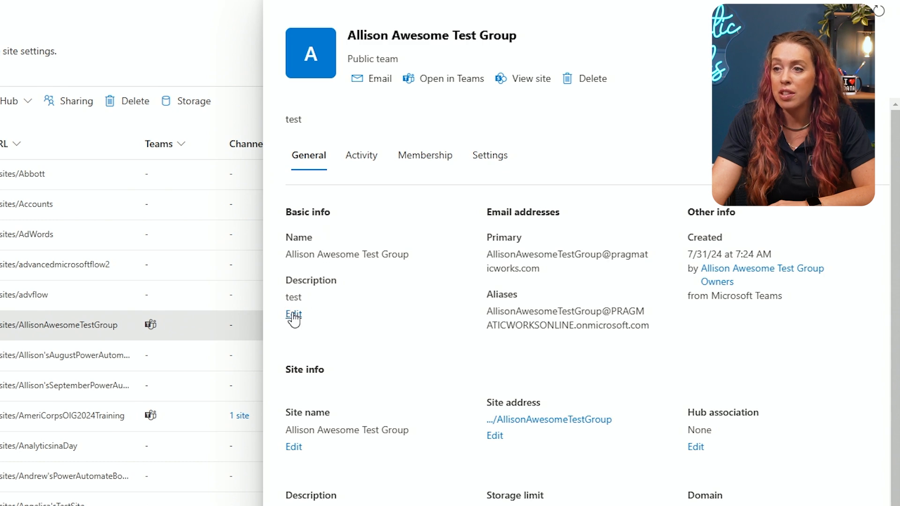
mouse_move(656, 299)
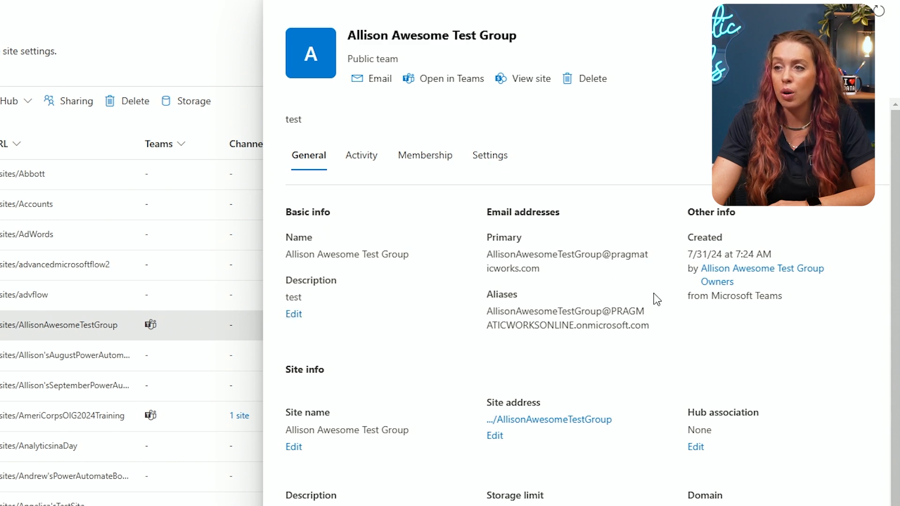
mouse_move(752, 317)
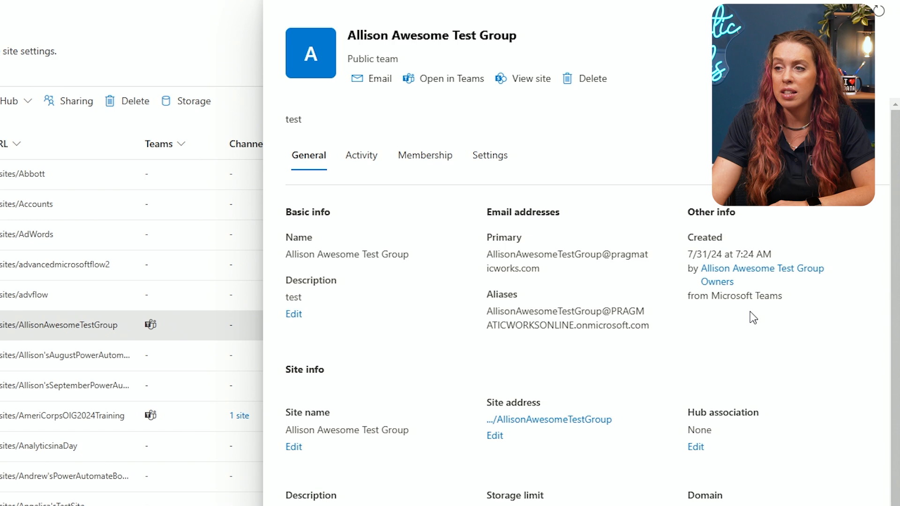
scroll("down", 3)
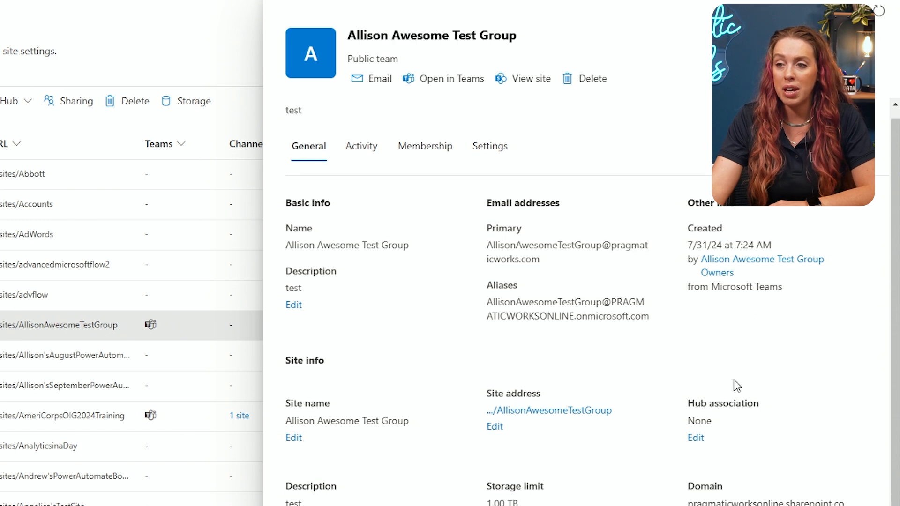
mouse_move(719, 466)
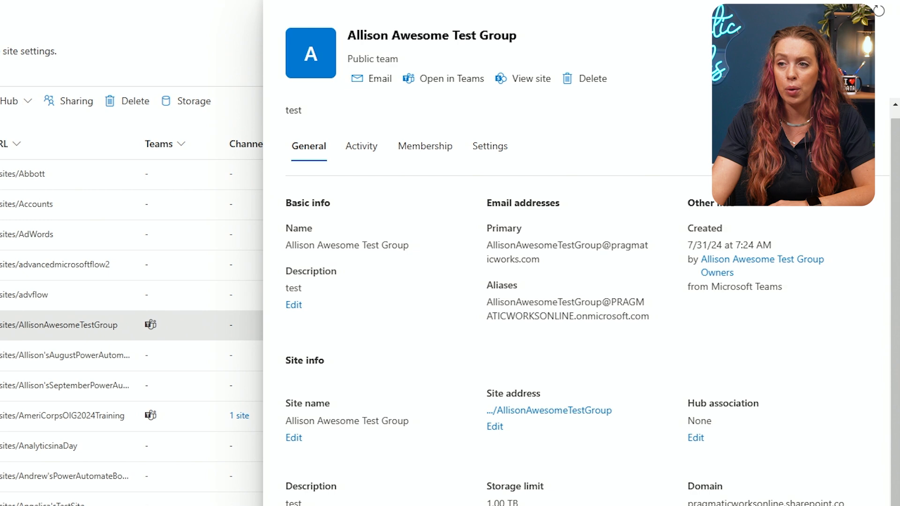
mouse_move(361, 146)
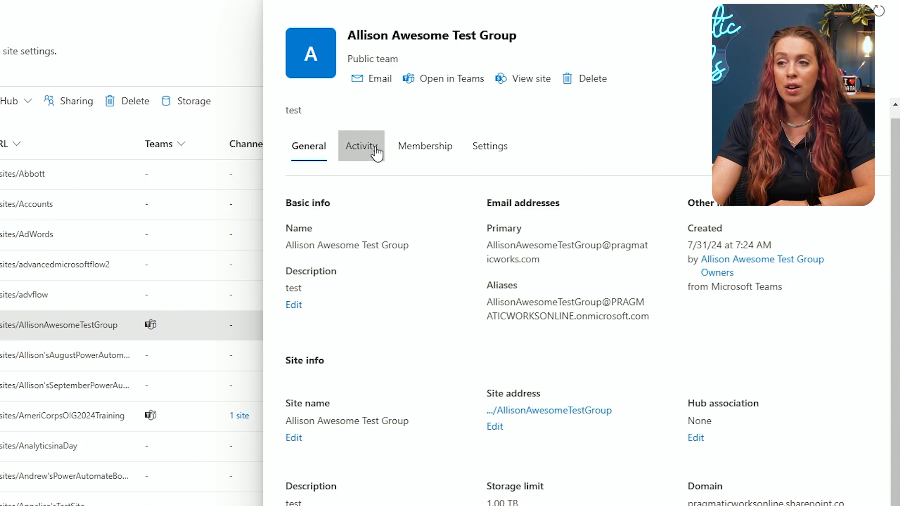
Review the site's activity (281 files, 0 page views, 1.55 GB) and move to Membership.
left_click(361, 145)
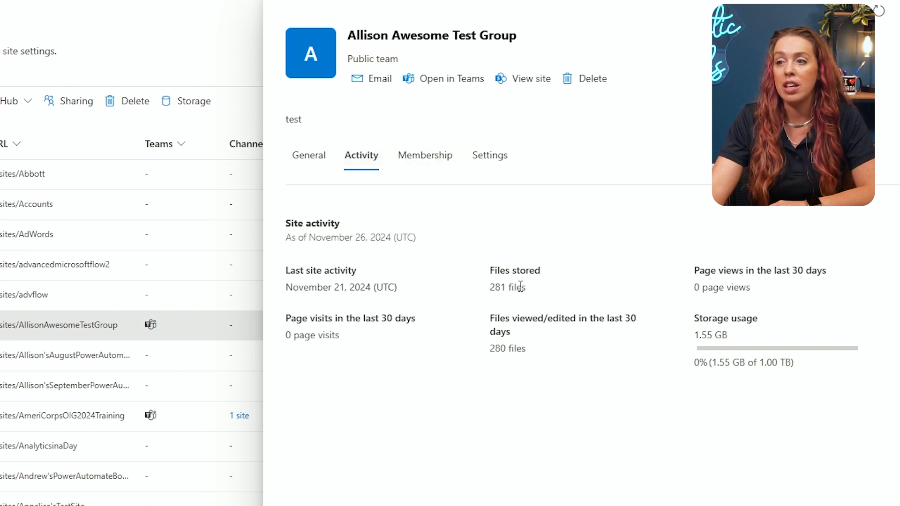
mouse_move(603, 255)
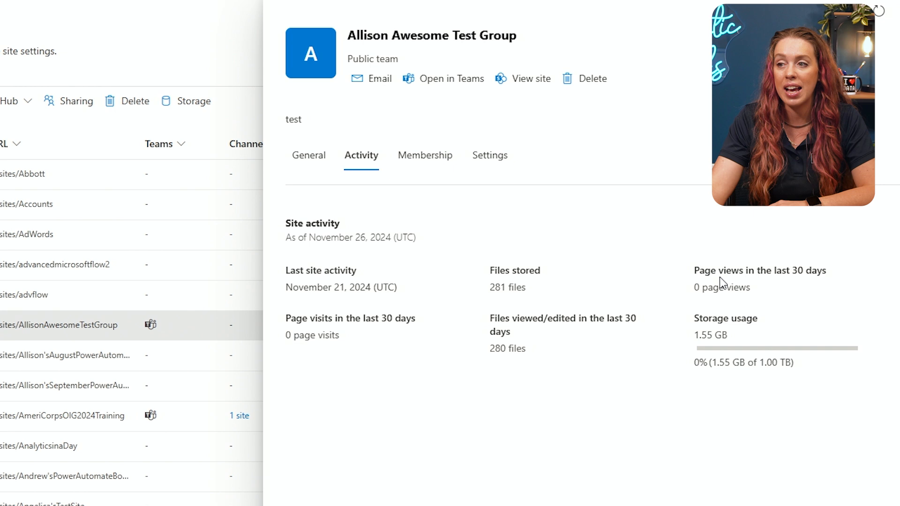
mouse_move(809, 309)
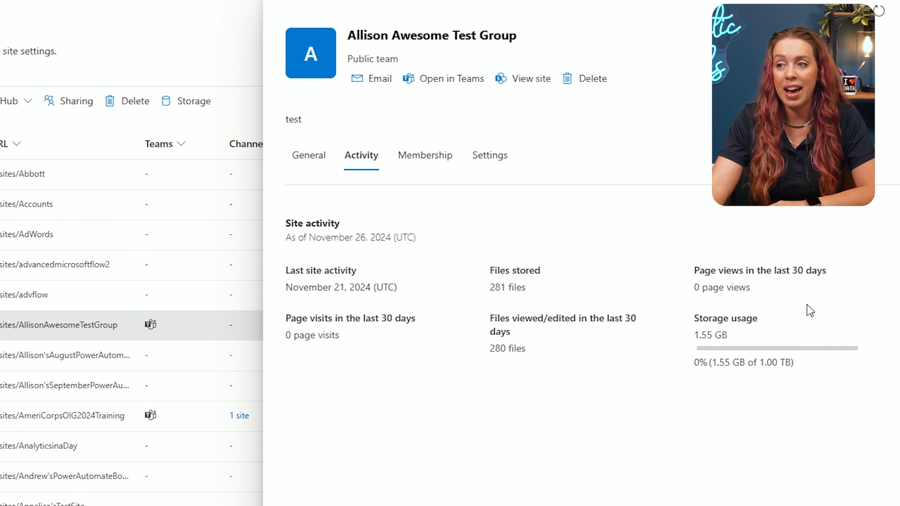
left_click(424, 155)
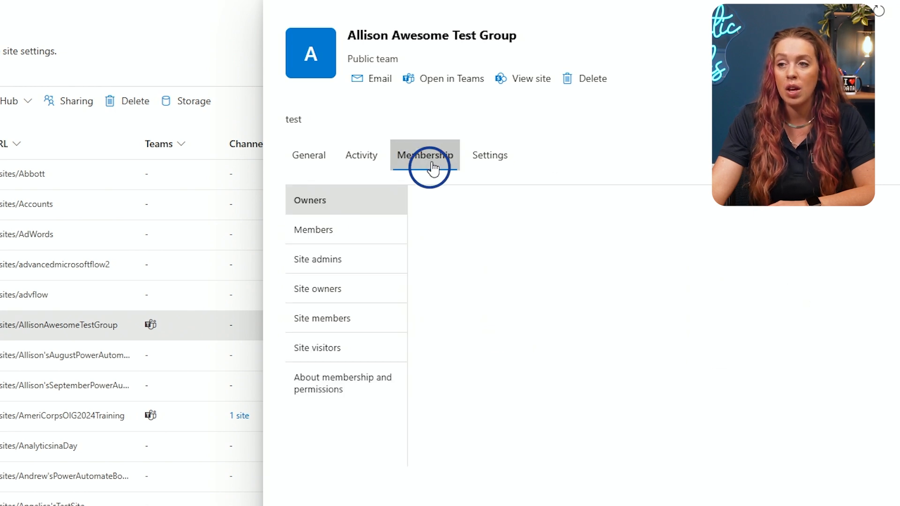
List the group owners, members, site admins, site members and visitors, then show membership help links.
left_click(424, 155)
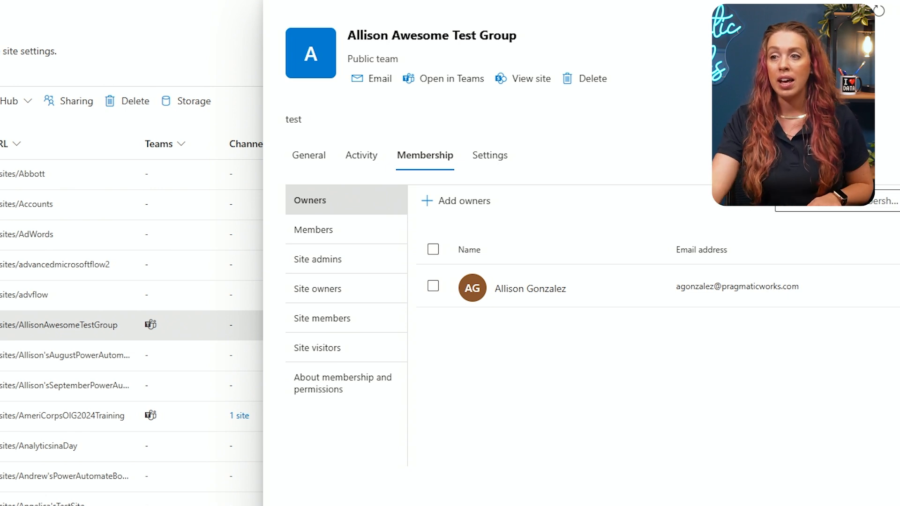
mouse_move(677, 230)
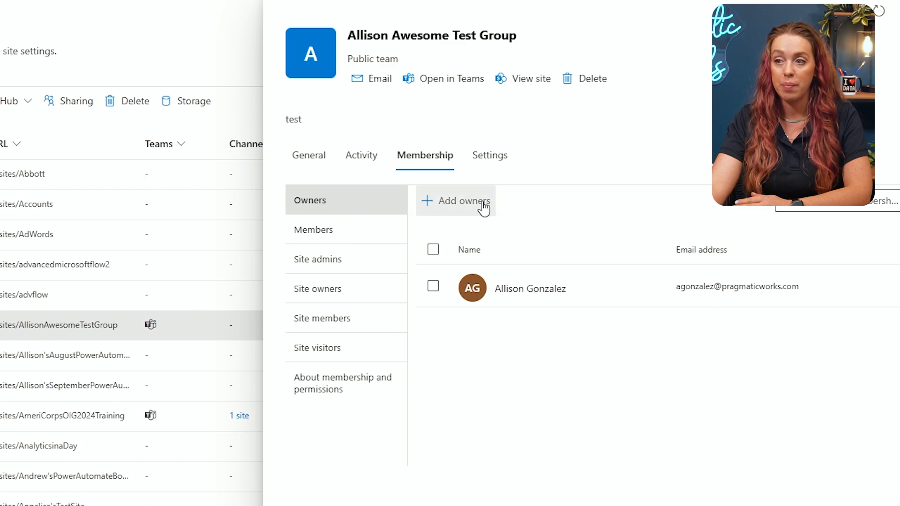
mouse_move(366, 204)
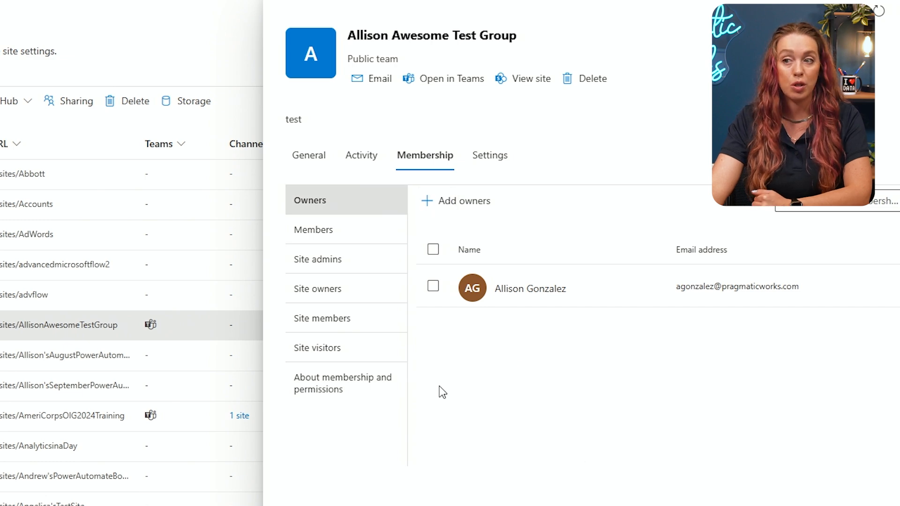
mouse_move(721, 406)
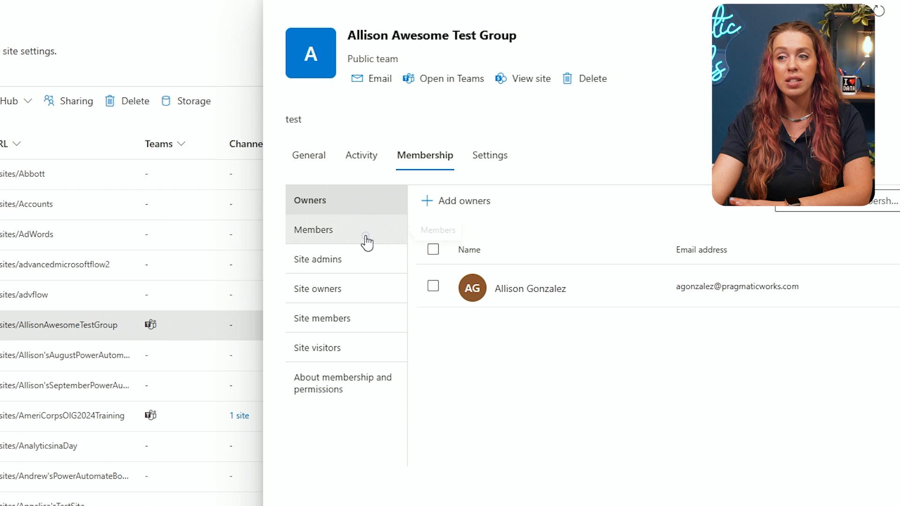
left_click(314, 230)
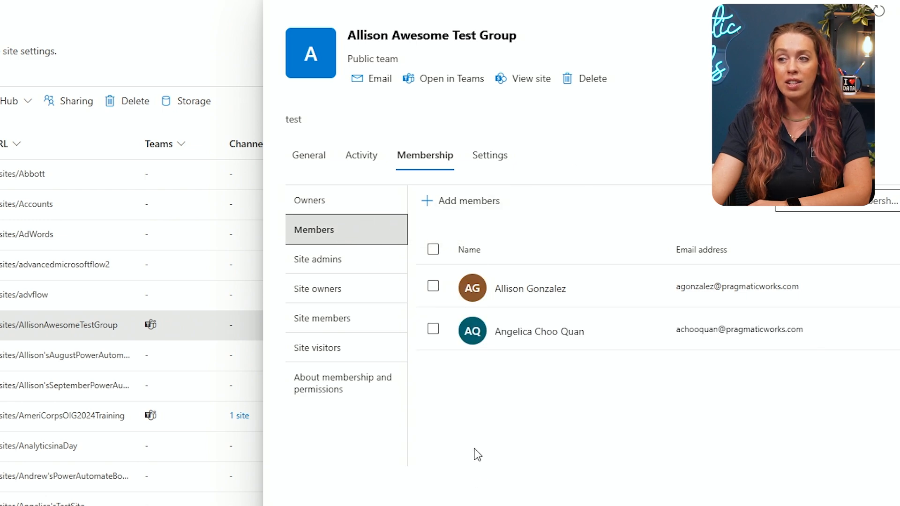
mouse_move(567, 366)
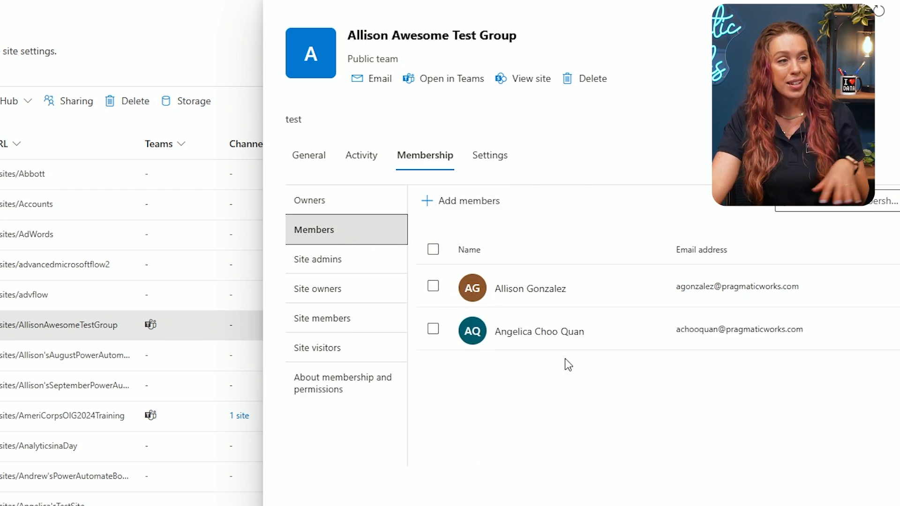
mouse_move(337, 273)
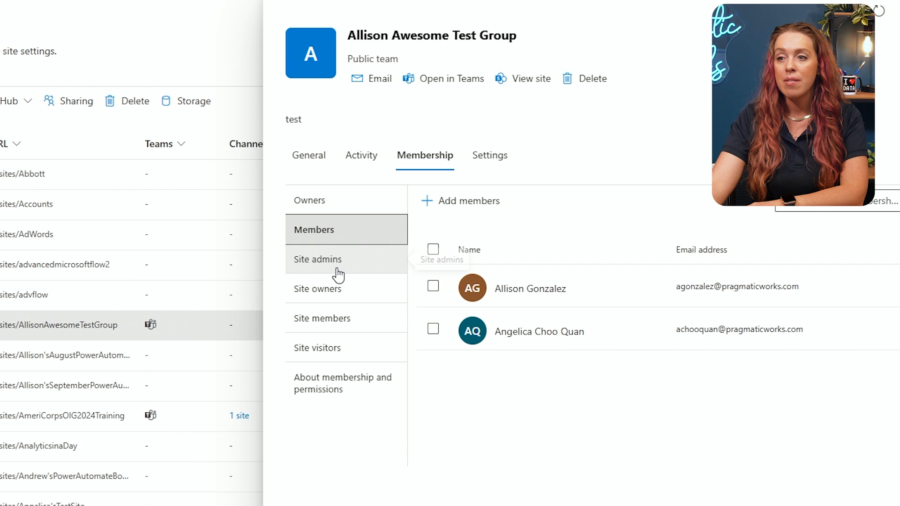
left_click(319, 259)
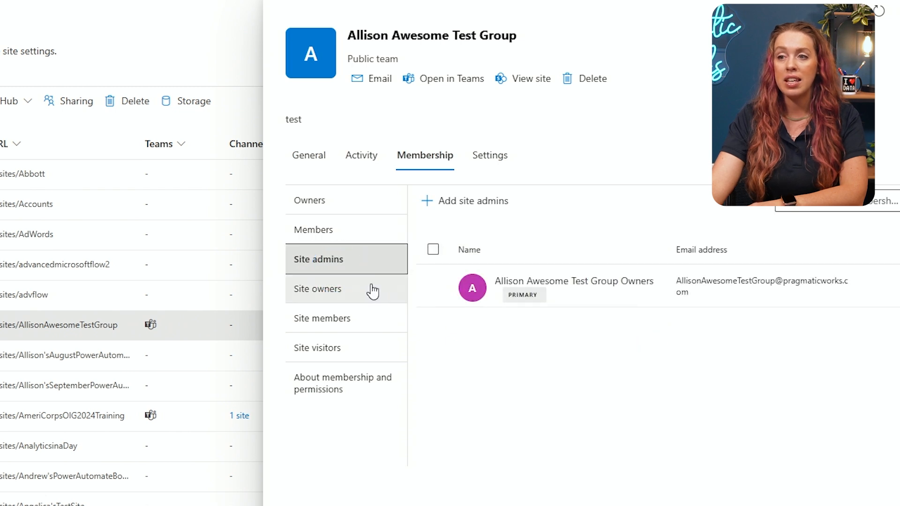
left_click(321, 318)
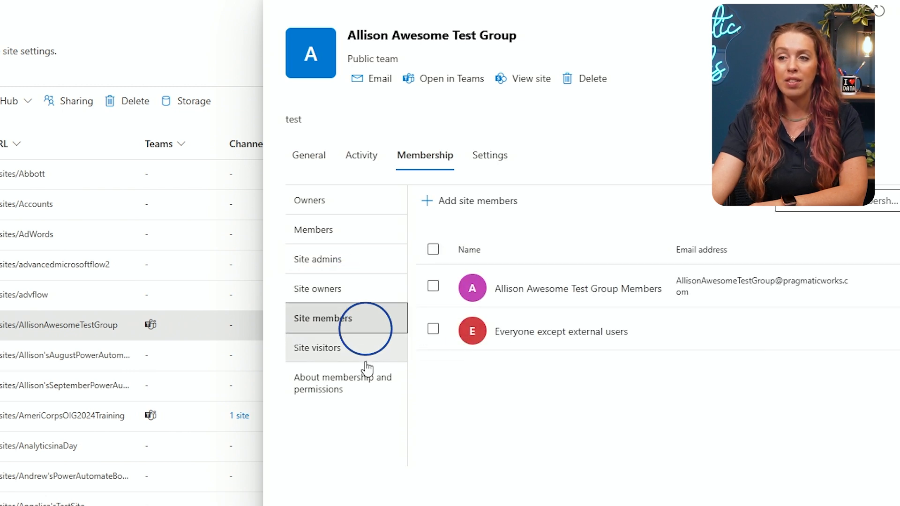
left_click(318, 348)
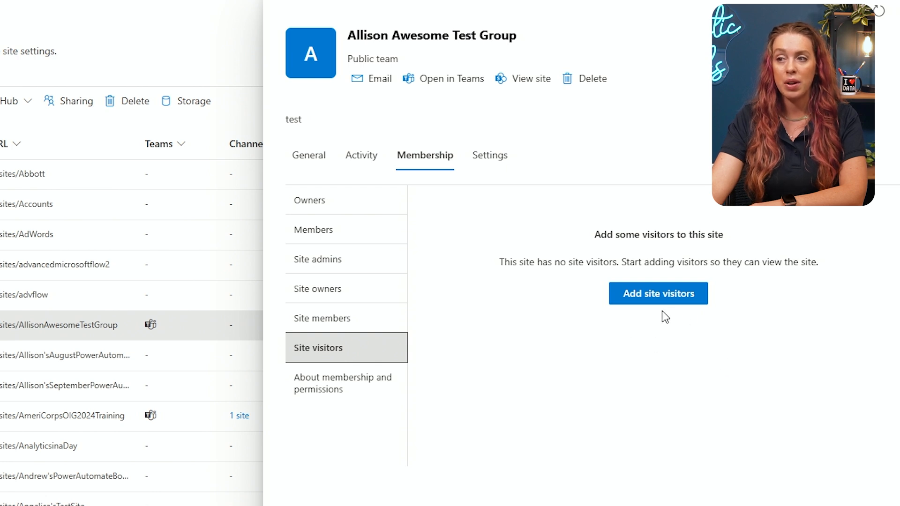
mouse_move(756, 309)
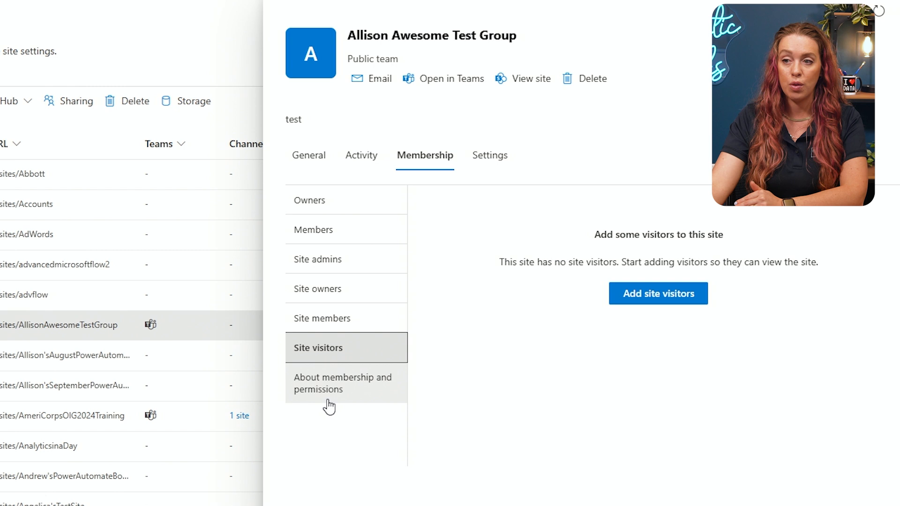
left_click(342, 382)
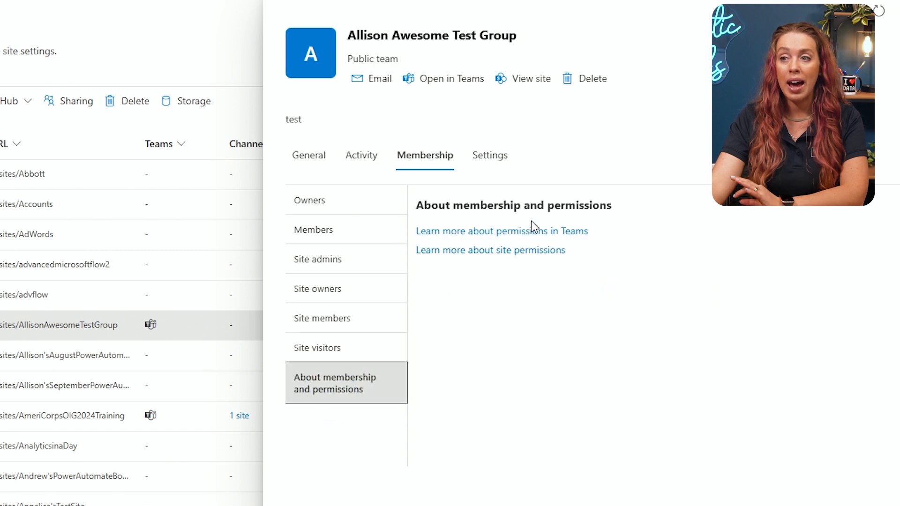
mouse_move(532, 261)
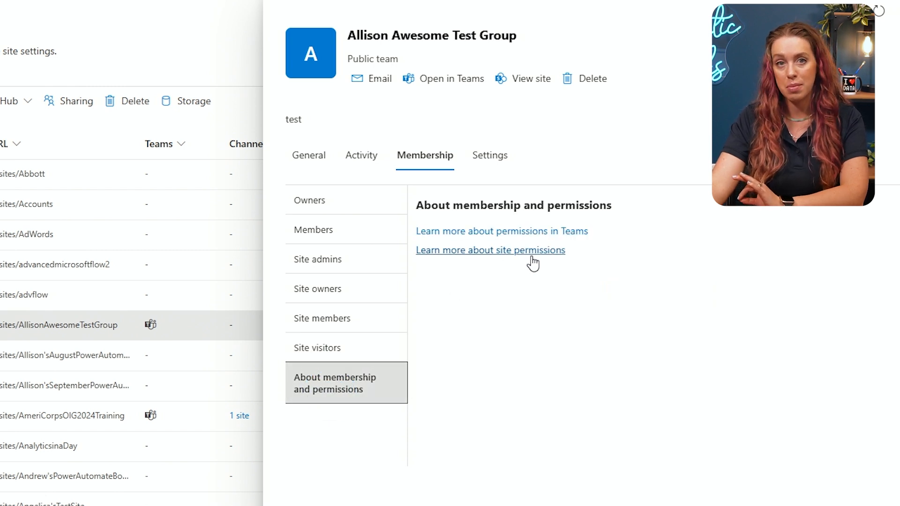
mouse_move(613, 335)
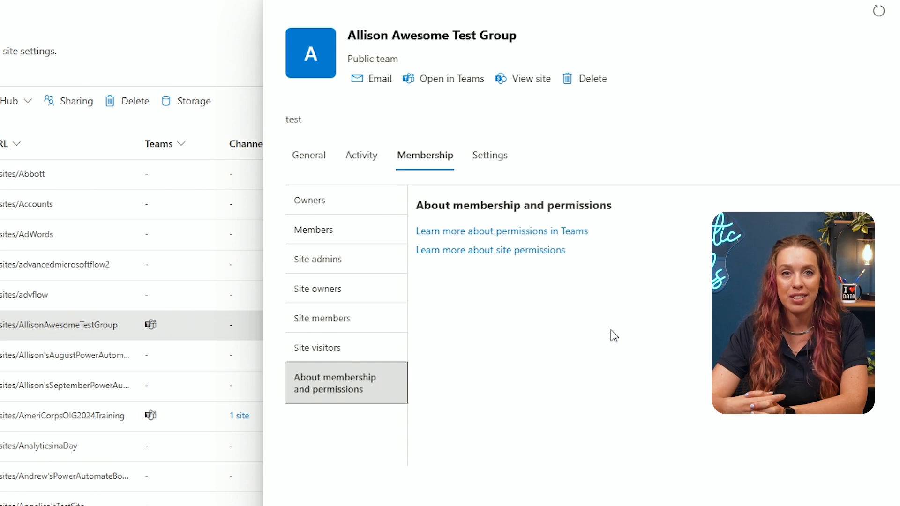
mouse_move(380, 79)
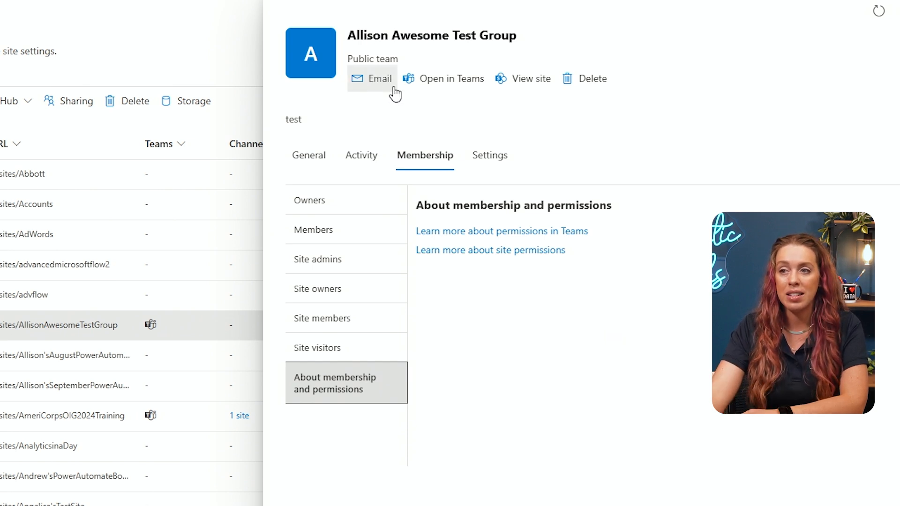
mouse_move(526, 79)
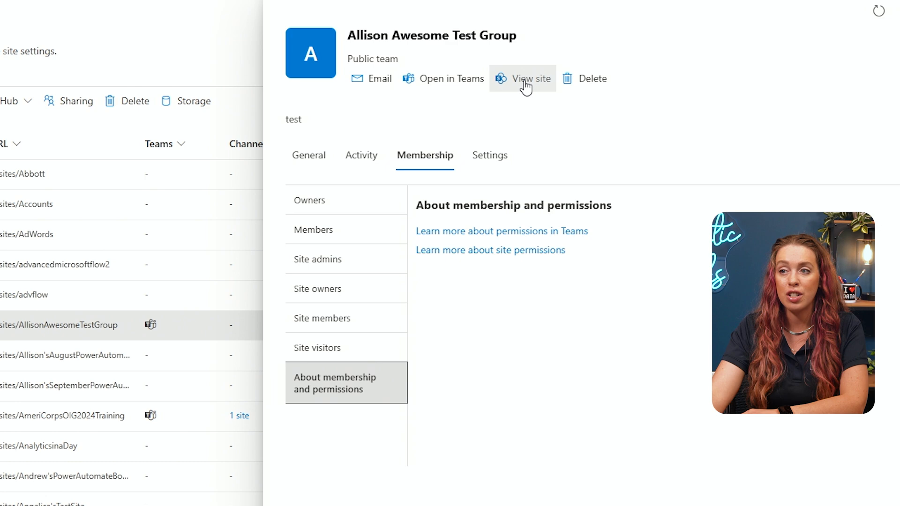
mouse_move(529, 84)
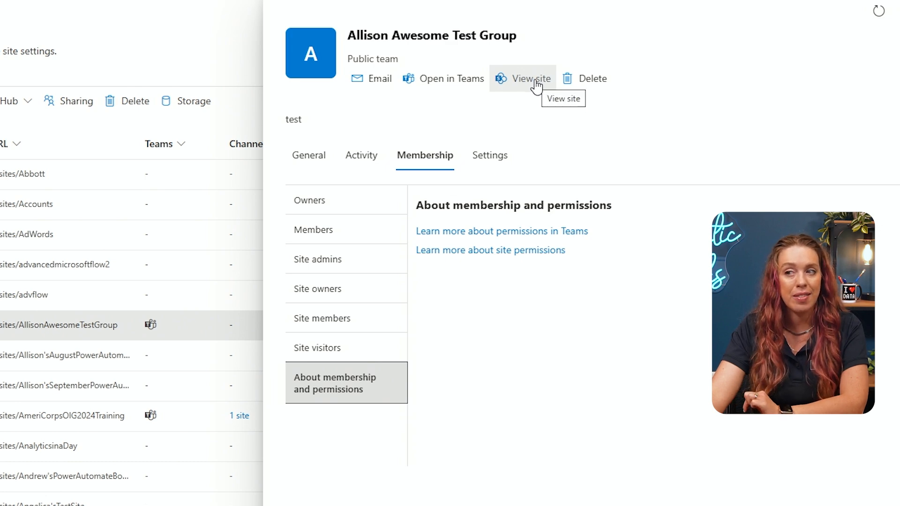
mouse_move(595, 89)
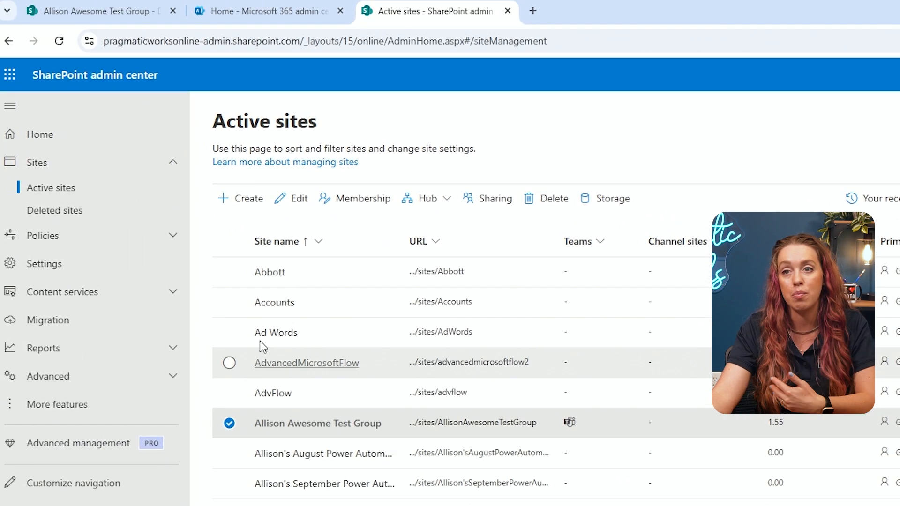
mouse_move(203, 156)
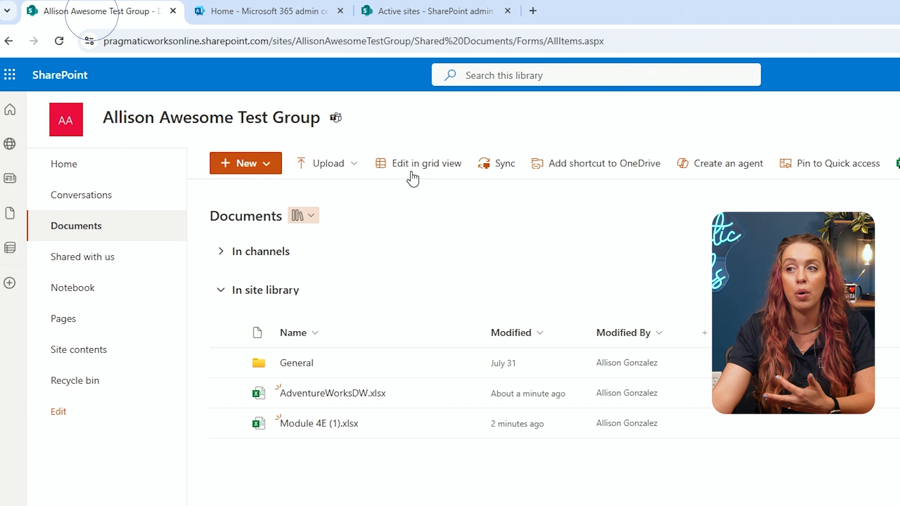
View the team site's home page, then return to the admin center's Active sites list.
left_click(65, 164)
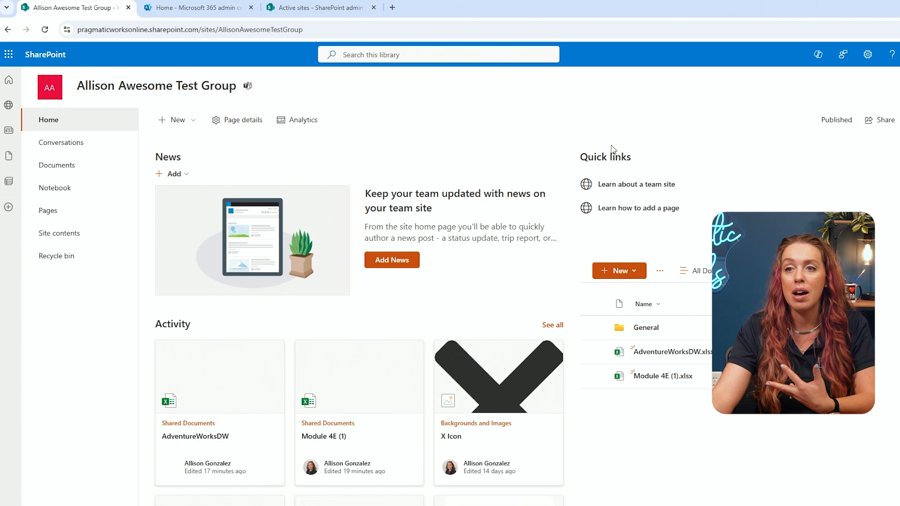
mouse_move(304, 143)
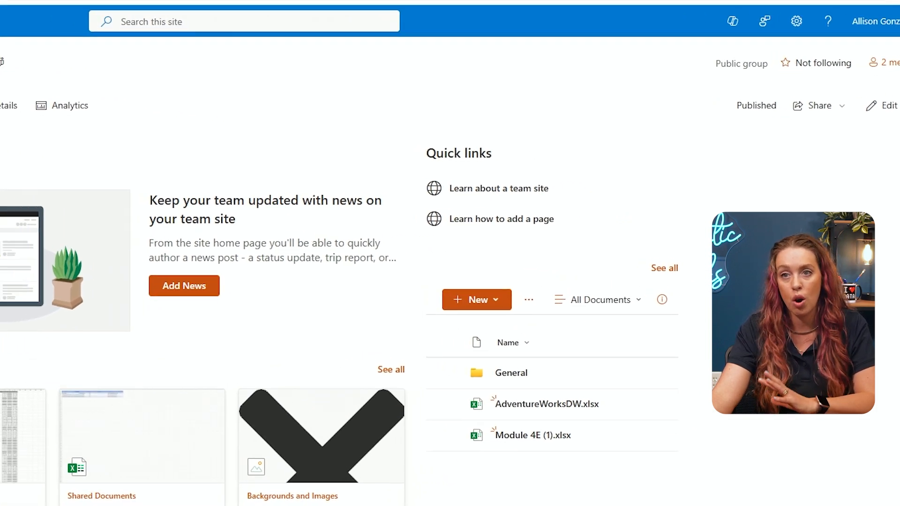
left_click(402, 13)
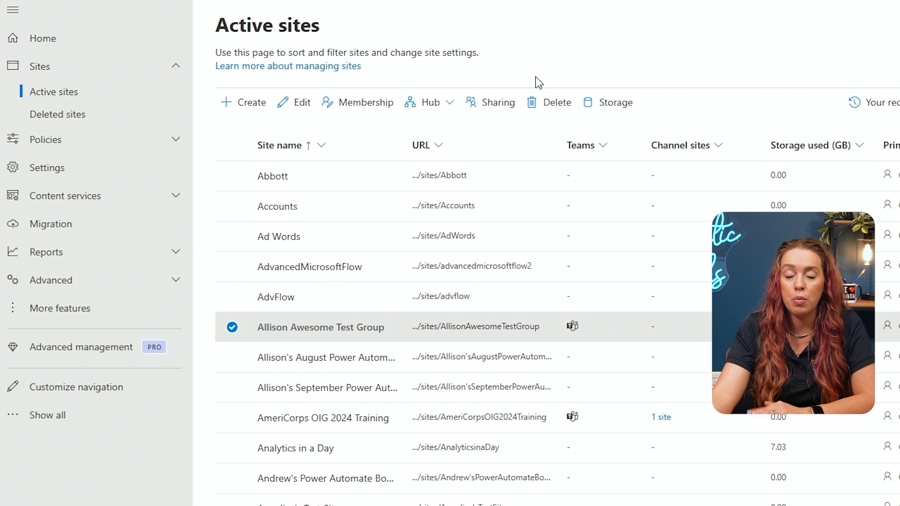
mouse_move(446, 21)
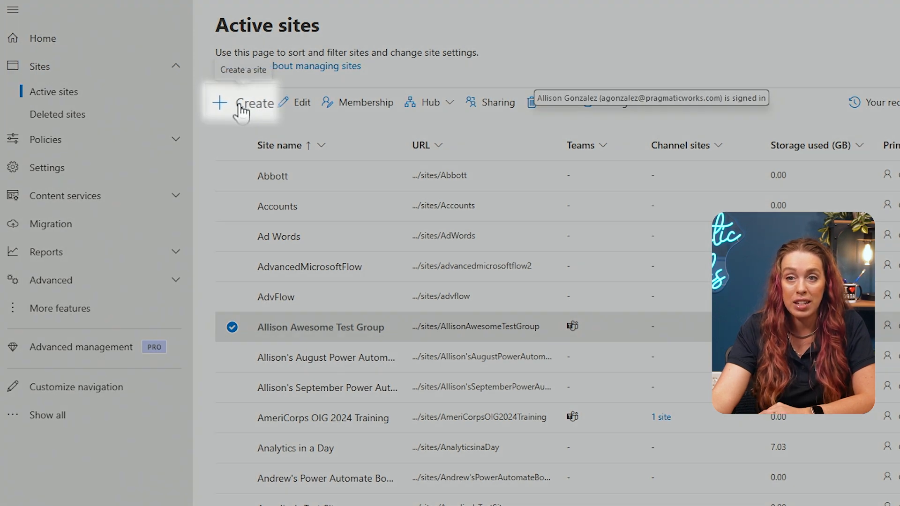
mouse_move(290, 110)
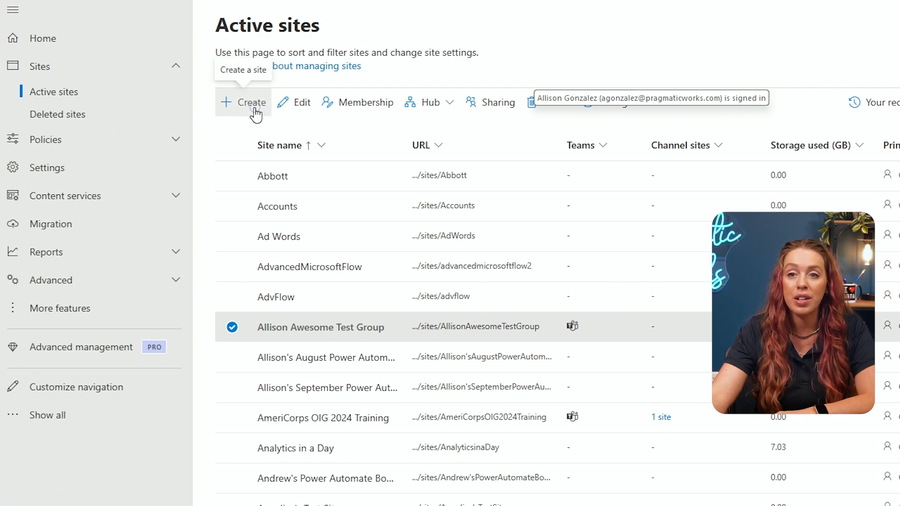
Start creating a new site from the Active sites command bar.
left_click(243, 102)
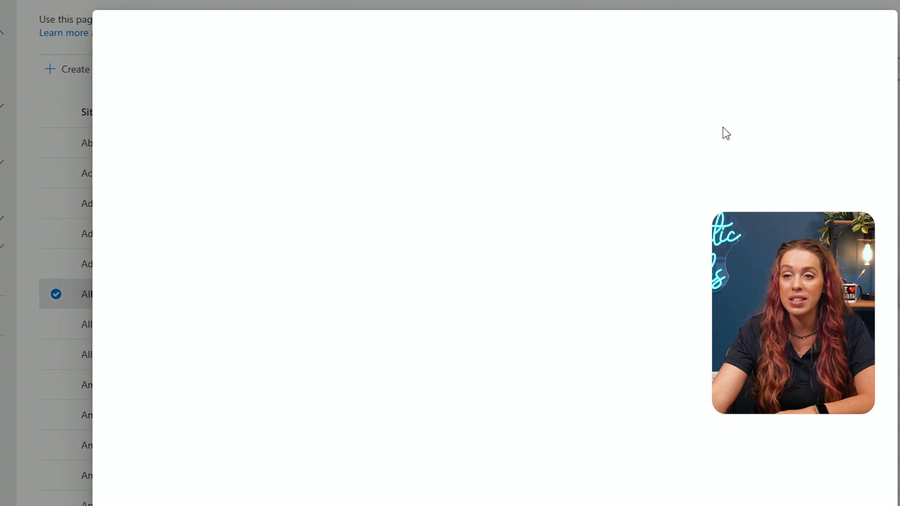
Choose a team site and use the Event planning template for it.
left_click(67, 69)
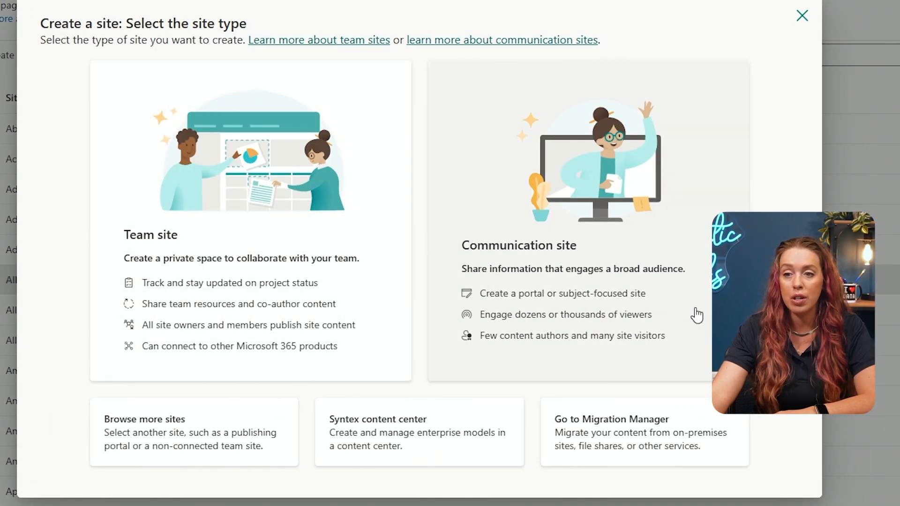
mouse_move(671, 276)
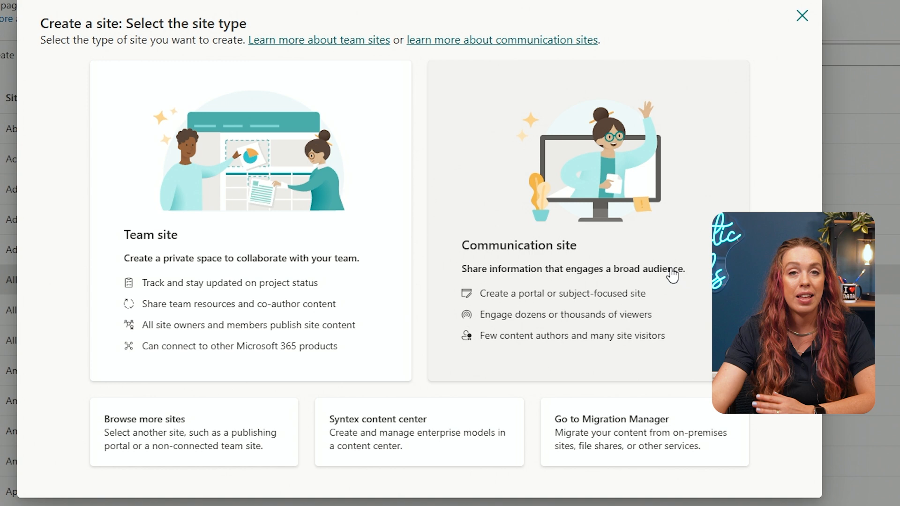
mouse_move(393, 279)
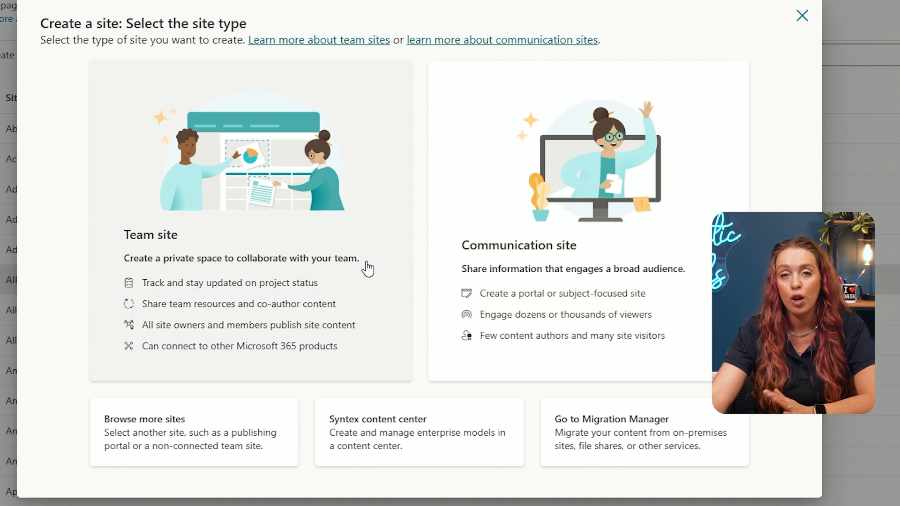
mouse_move(183, 230)
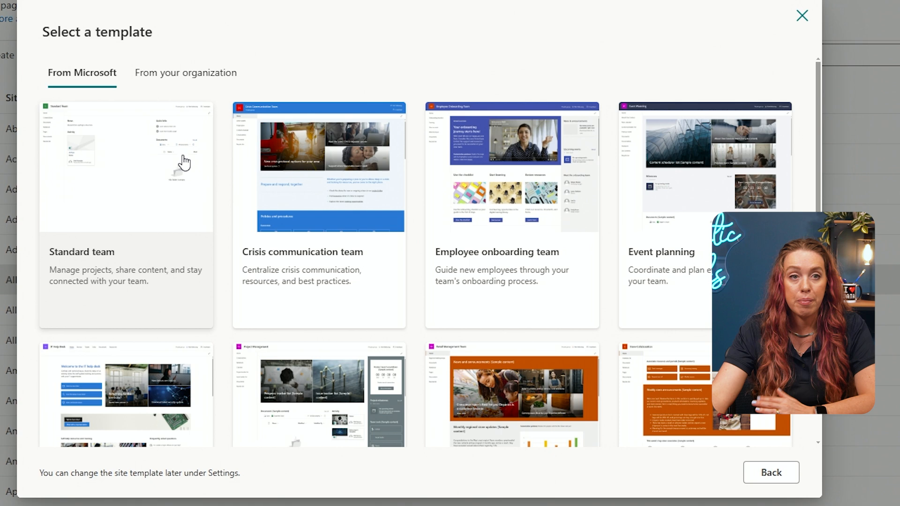
mouse_move(197, 110)
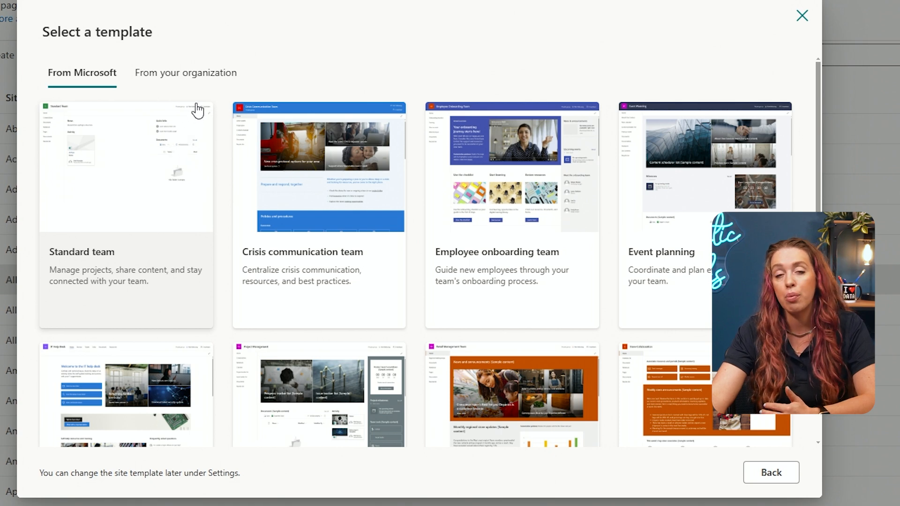
mouse_move(547, 192)
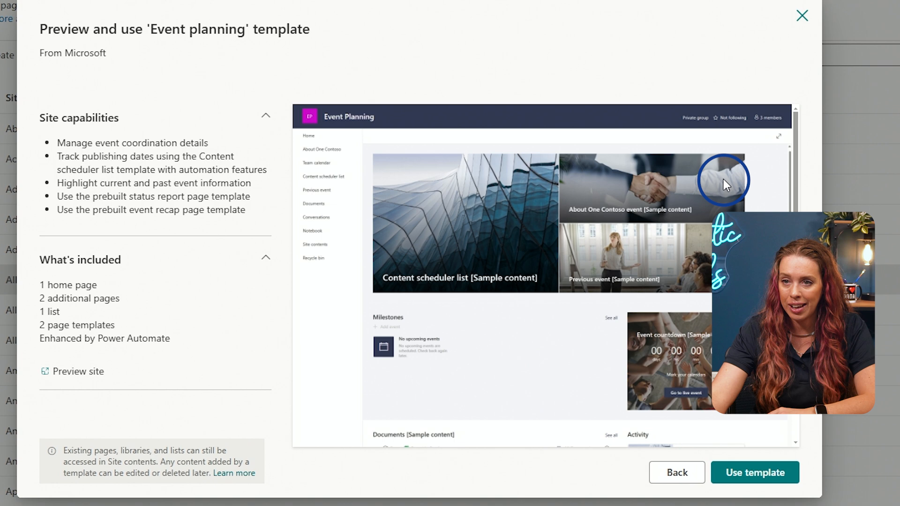
mouse_move(128, 290)
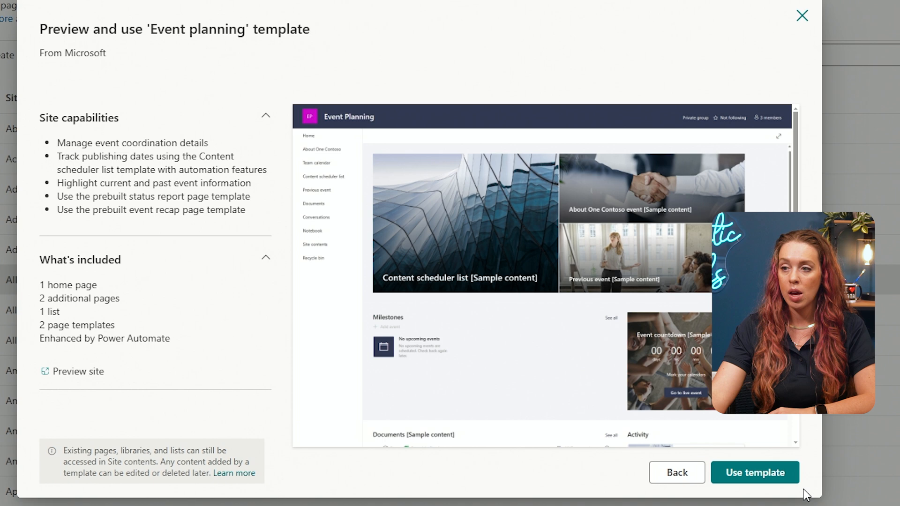
left_click(754, 472)
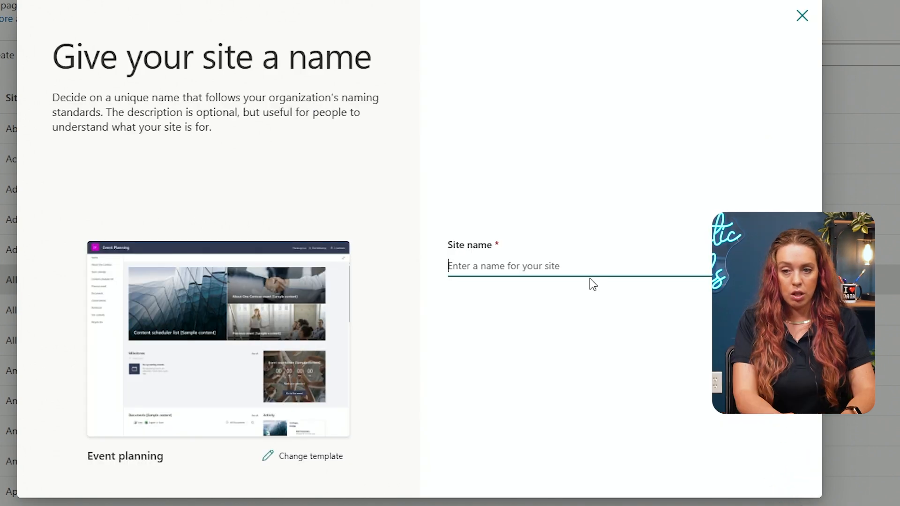
type("Neat")
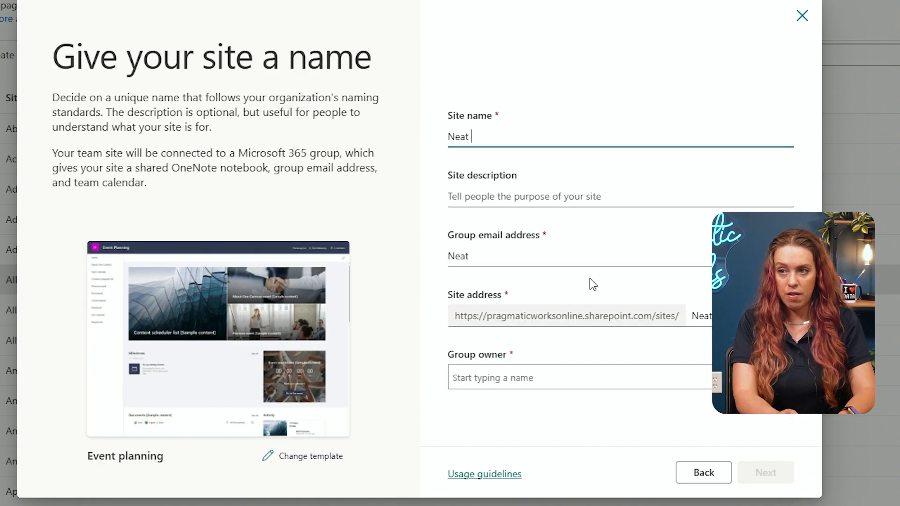
type("Events")
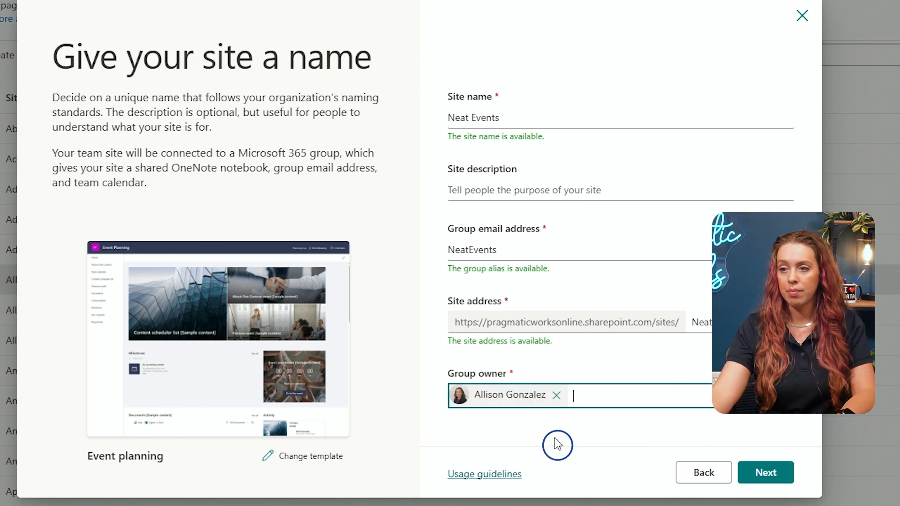
left_click(765, 472)
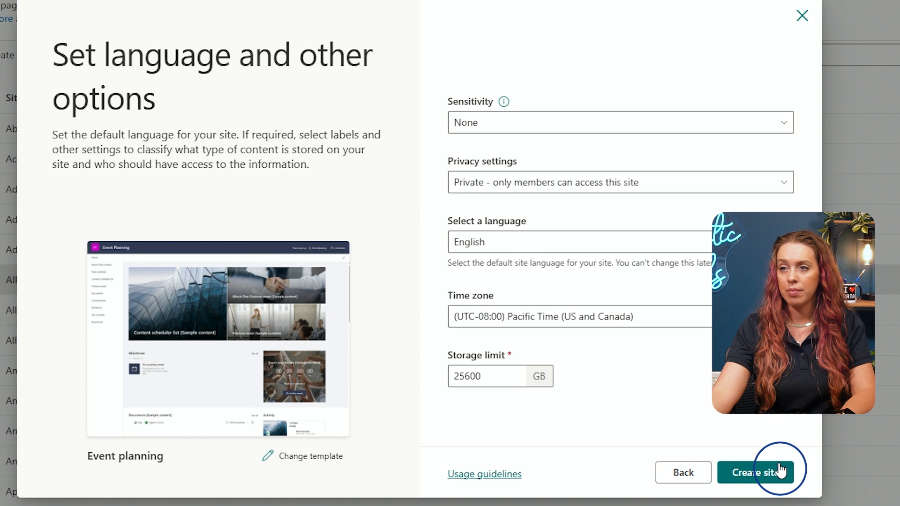
mouse_move(567, 127)
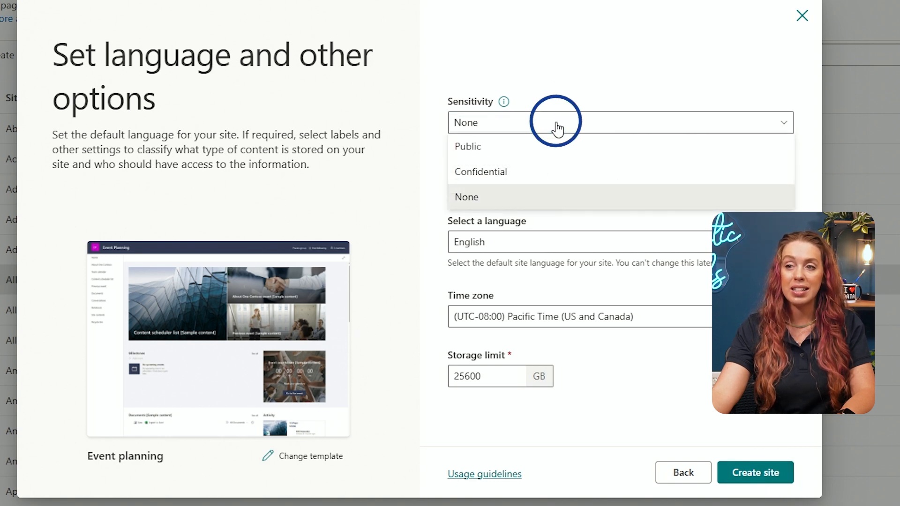
Keep Privacy as Private and Language as English, then create the site.
left_click(465, 197)
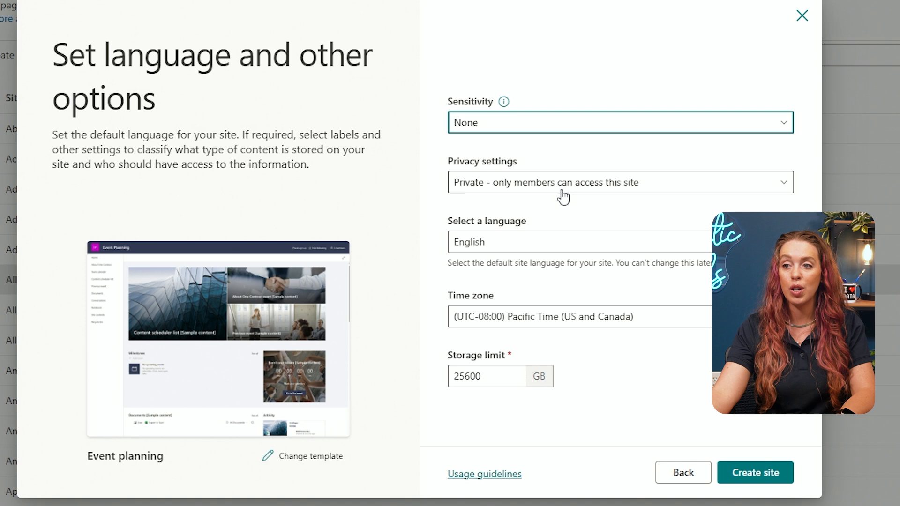
mouse_move(639, 190)
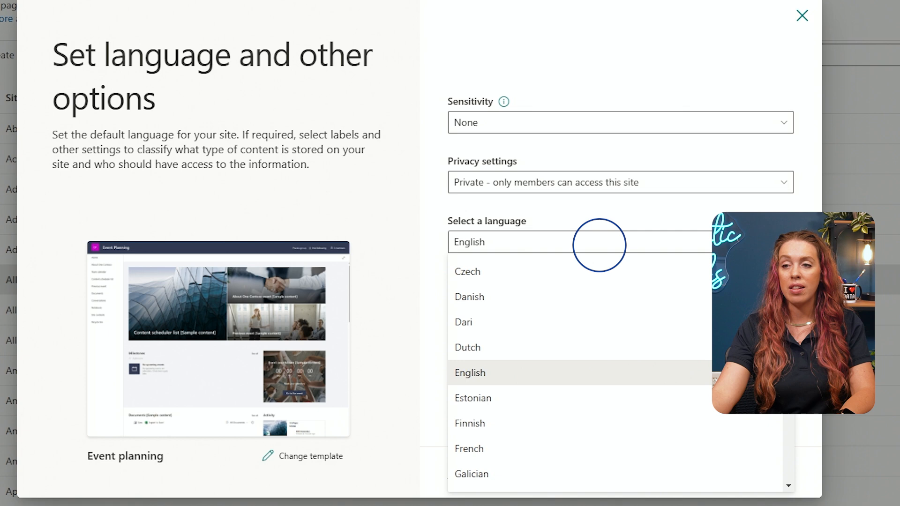
left_click(470, 373)
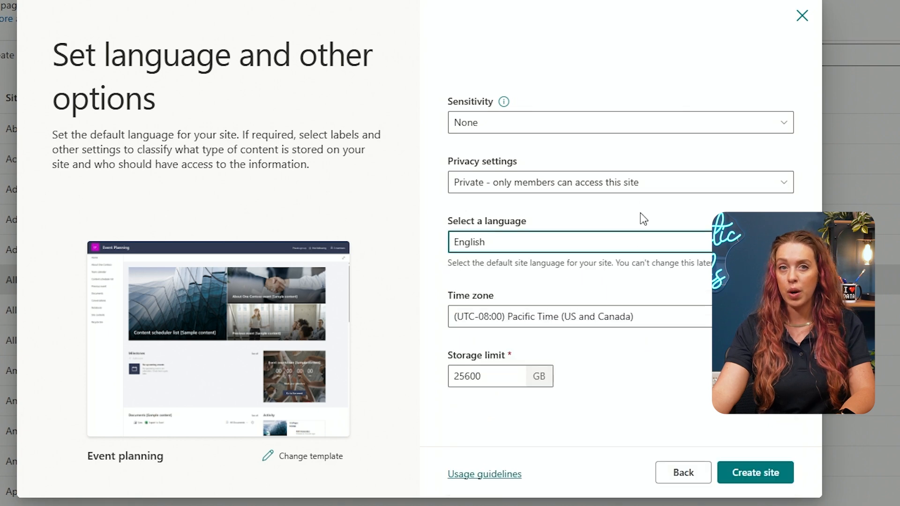
mouse_move(685, 360)
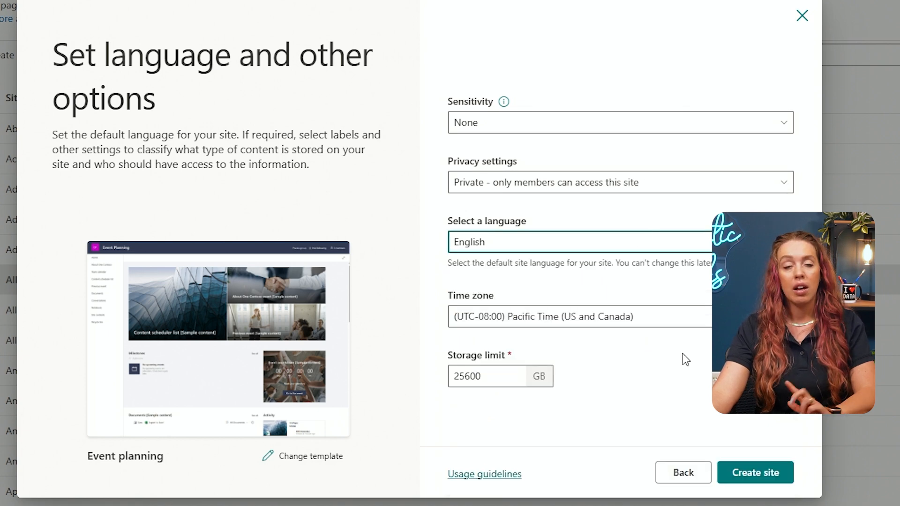
mouse_move(670, 305)
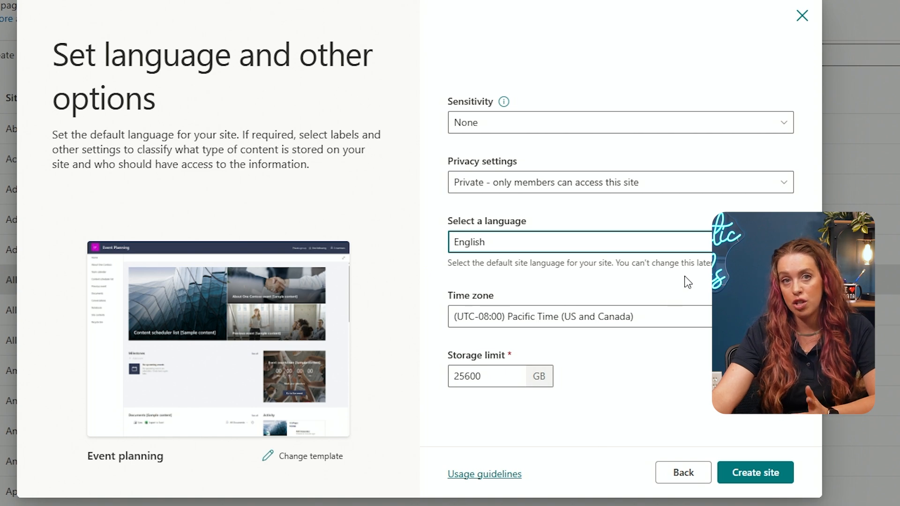
mouse_move(648, 335)
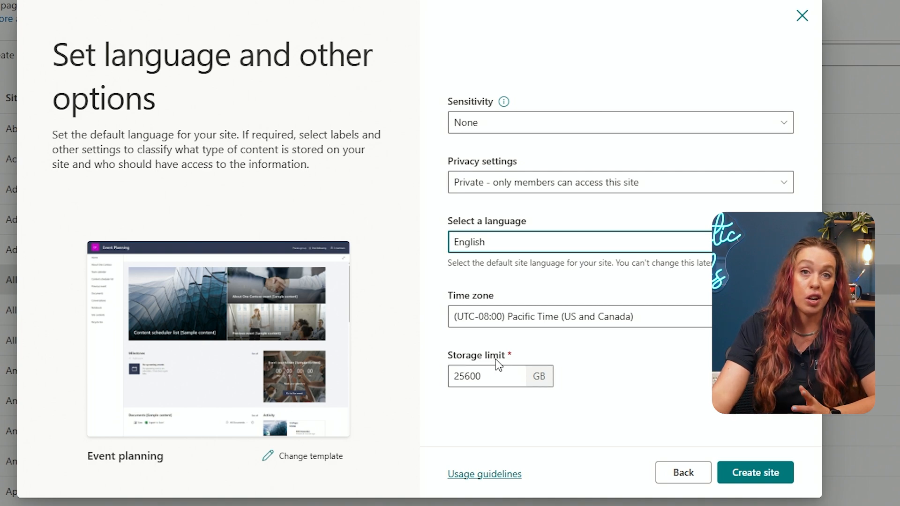
left_click(754, 472)
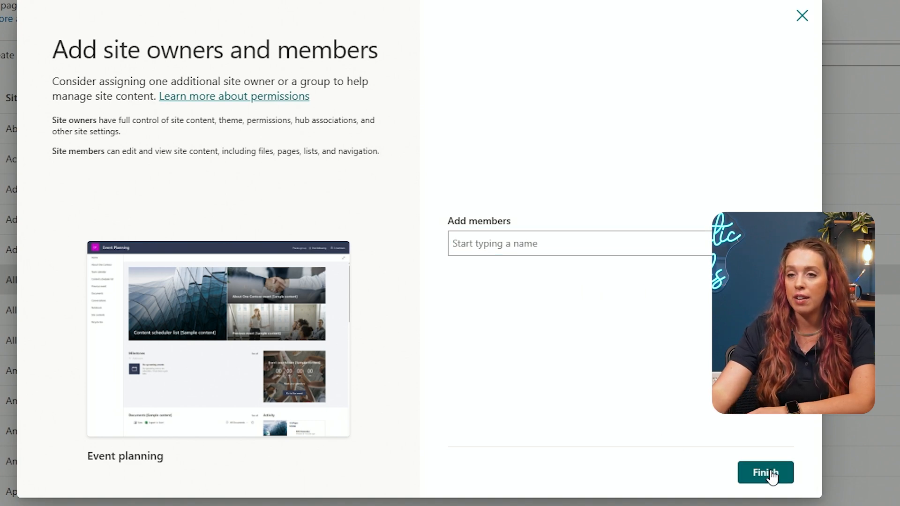
Finish creating Neat Events without adding members and view it in Active sites.
left_click(764, 472)
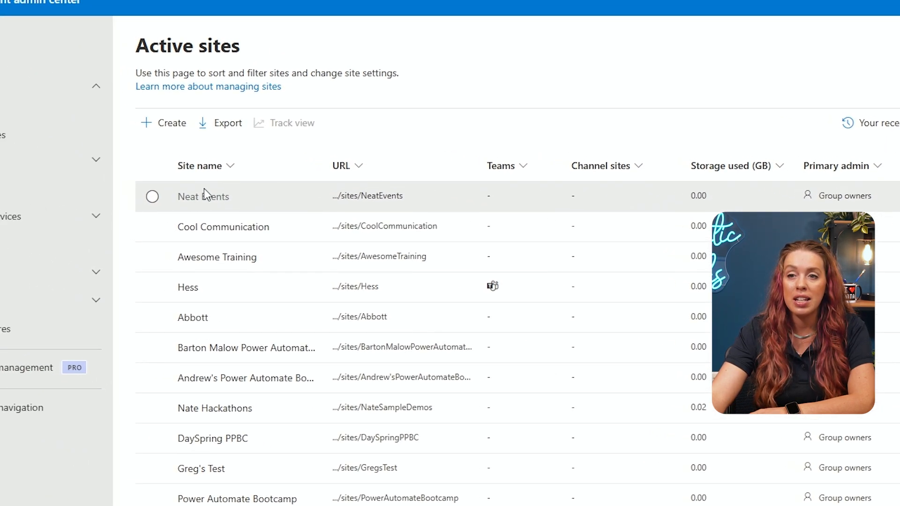
left_click(14, 47)
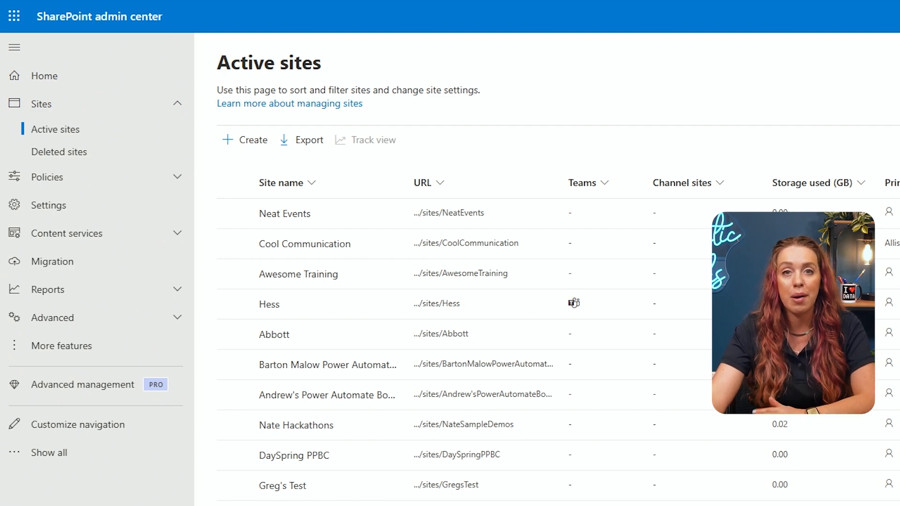
mouse_move(298, 243)
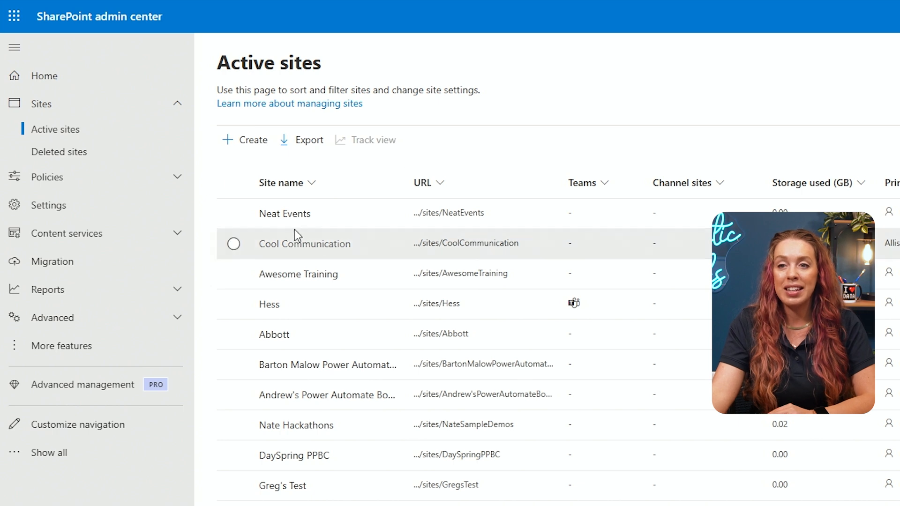
mouse_move(284, 213)
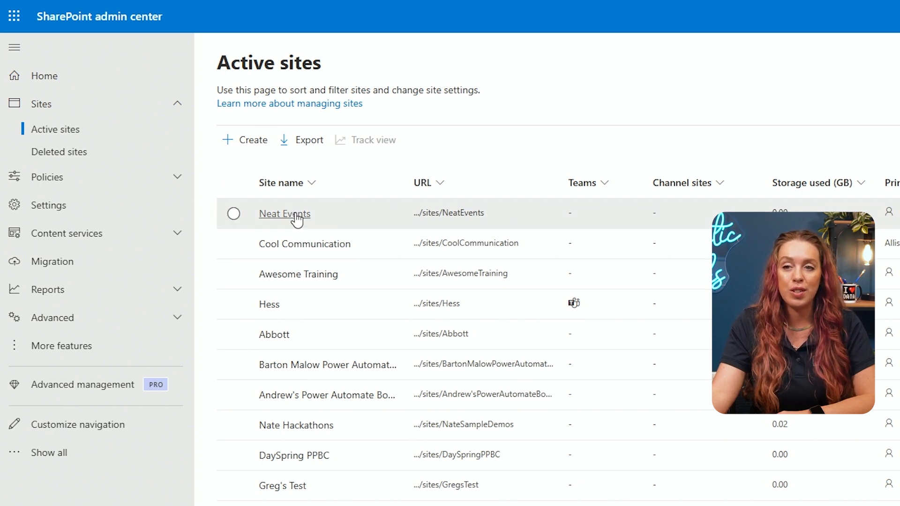
Select Neat Events in Active sites to show its details pane.
left_click(284, 213)
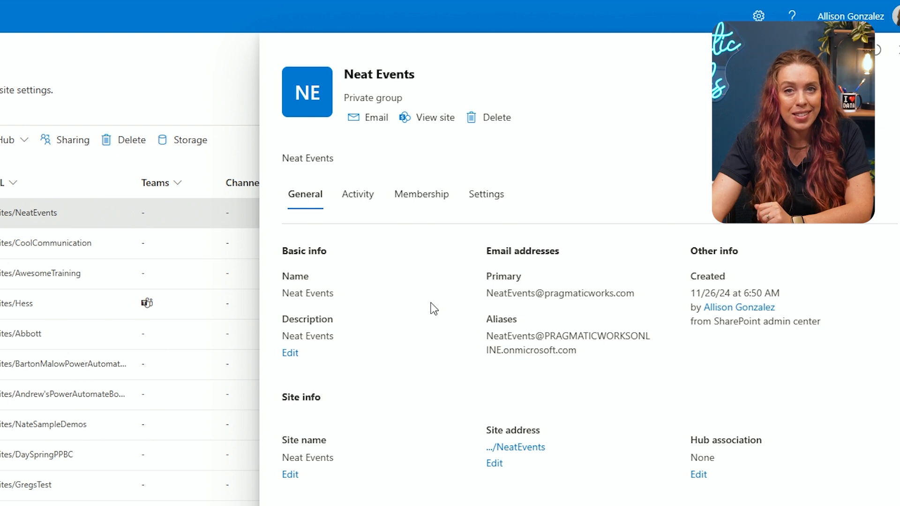
mouse_move(485, 194)
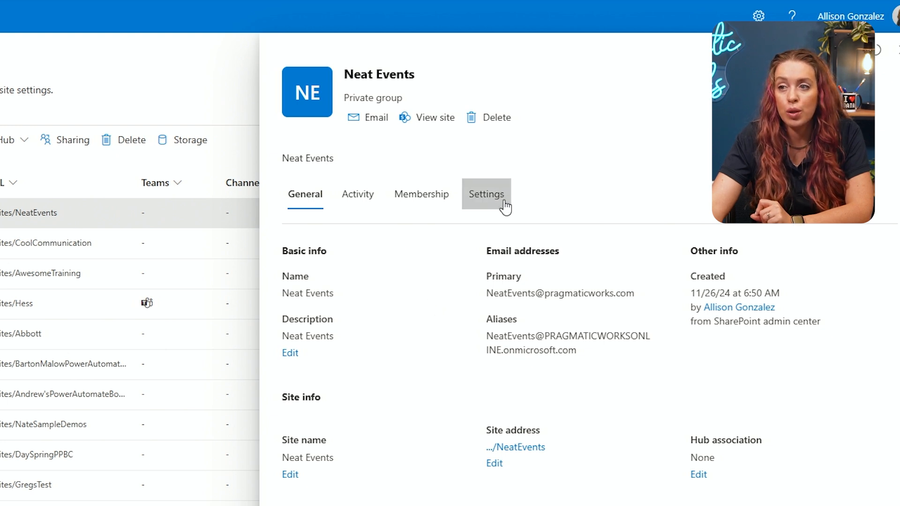
mouse_move(493, 208)
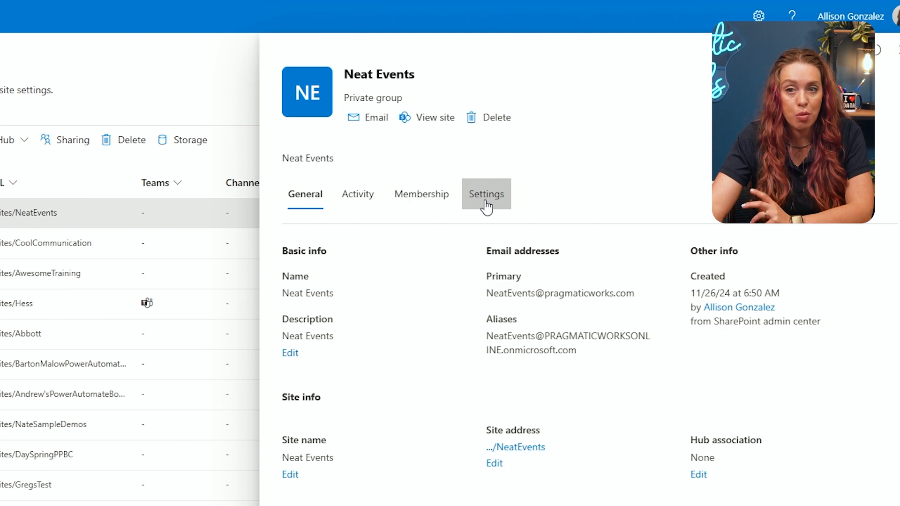
Show the Neat Events Settings, locked for non-Global or Exchange admins.
left_click(486, 194)
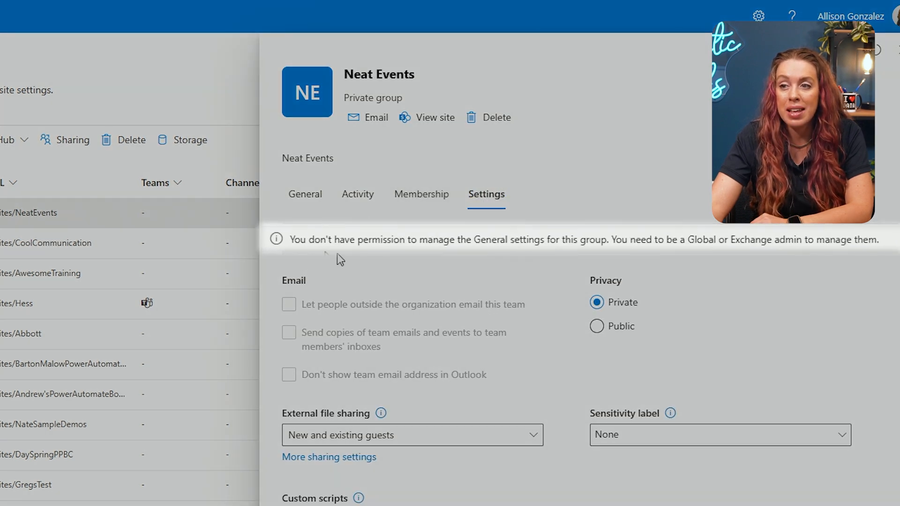
mouse_move(757, 404)
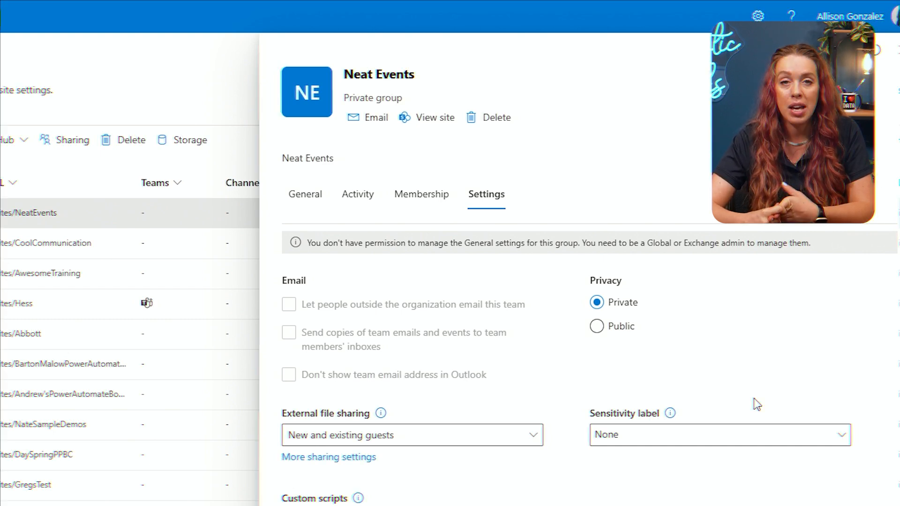
mouse_move(507, 279)
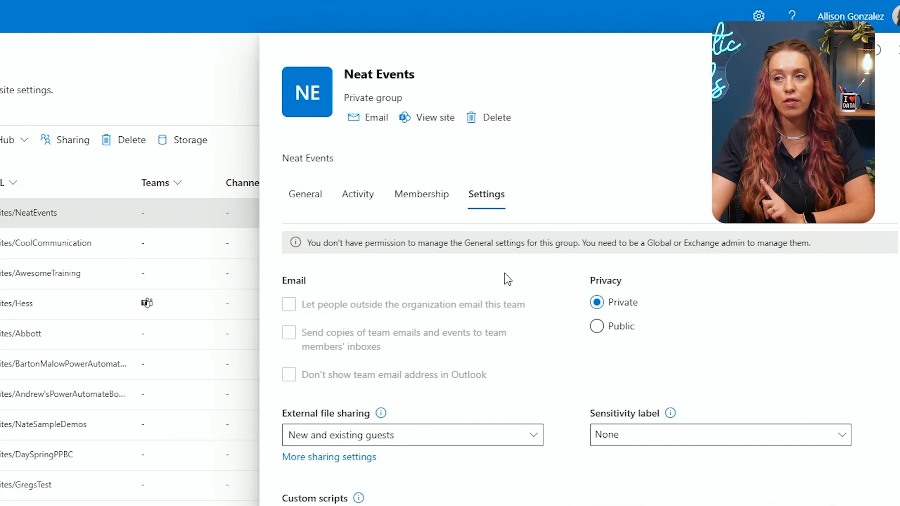
mouse_move(417, 254)
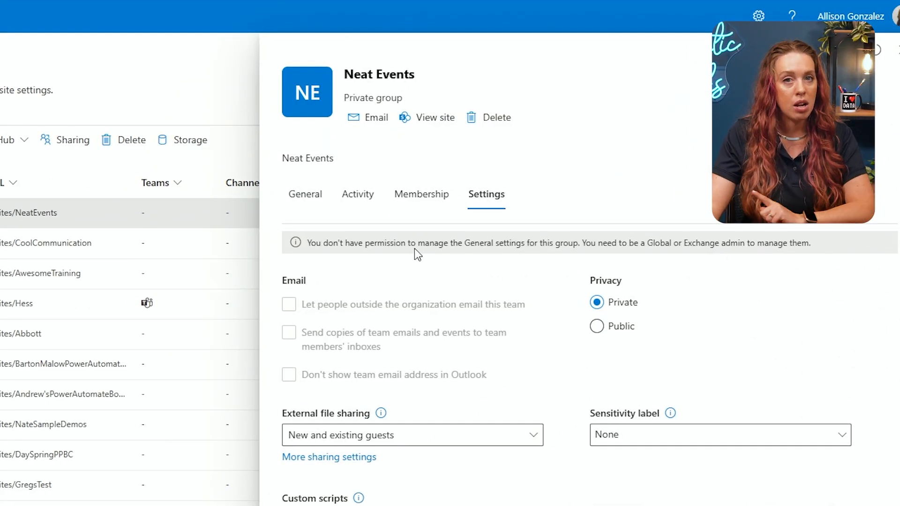
mouse_move(519, 268)
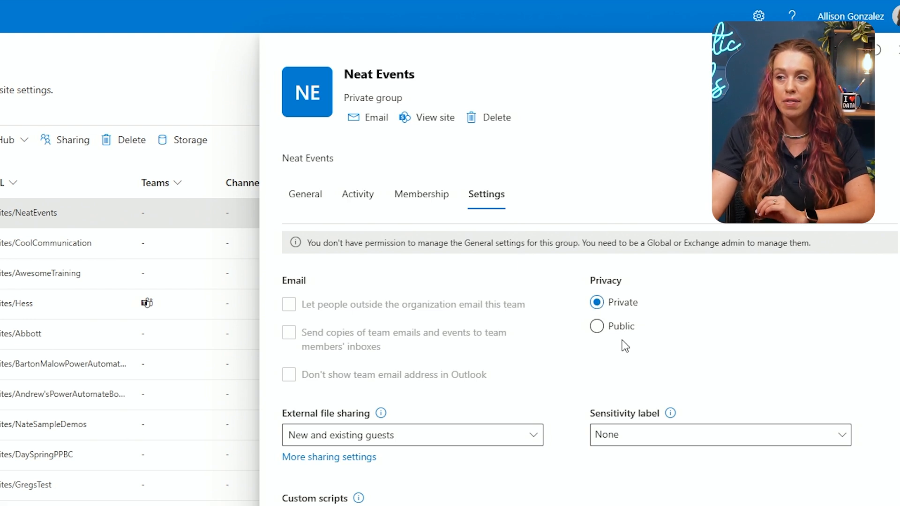
mouse_move(649, 293)
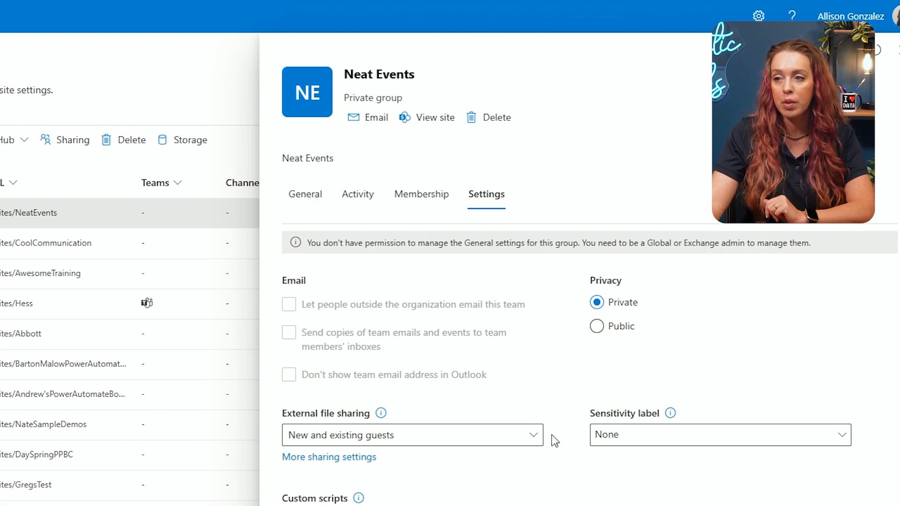
Review external sharing choices and sensitivity labels unchanged, then show Neat Events' owners list.
left_click(533, 435)
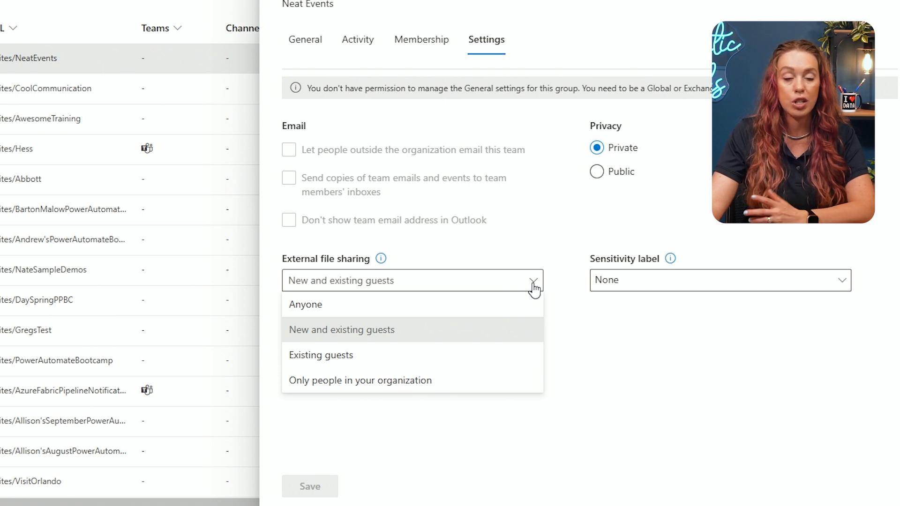
left_click(341, 329)
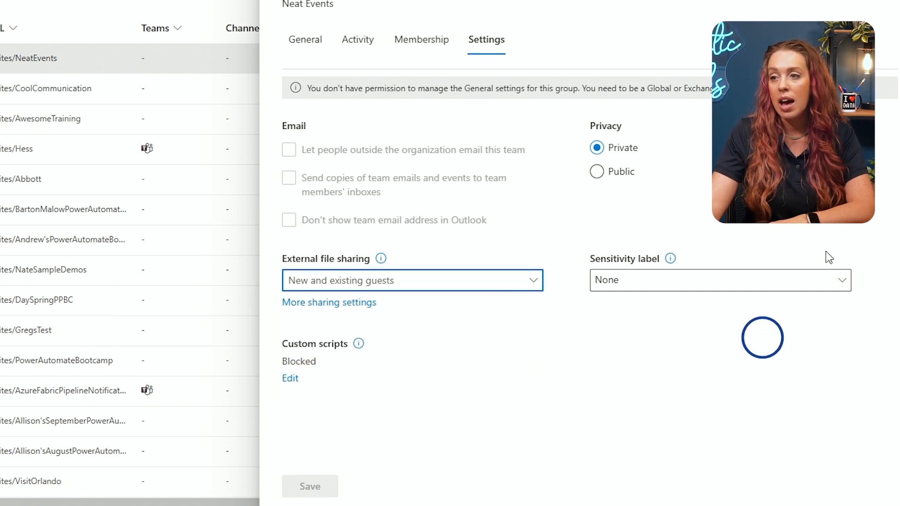
left_click(718, 280)
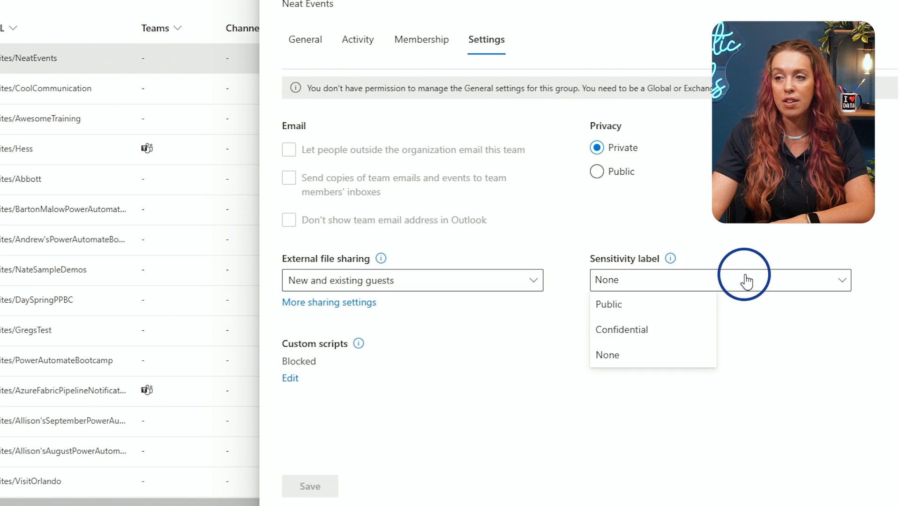
mouse_move(694, 288)
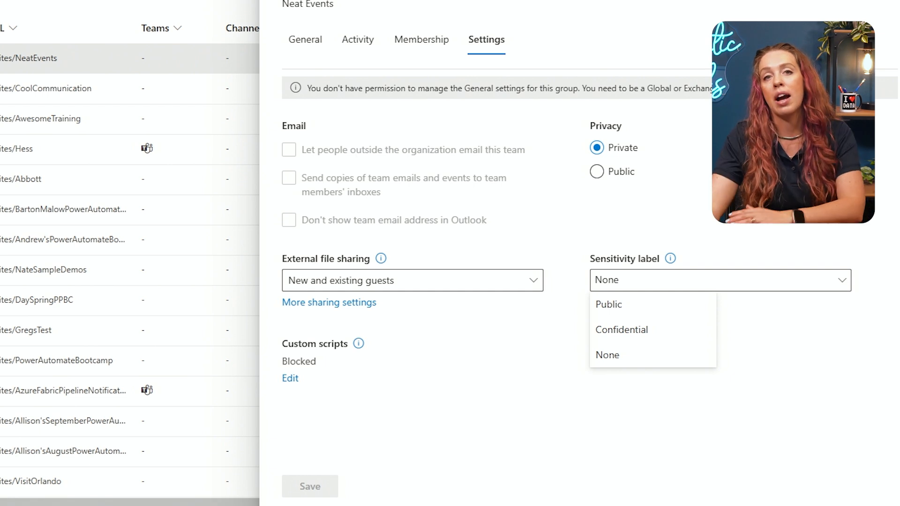
mouse_move(503, 351)
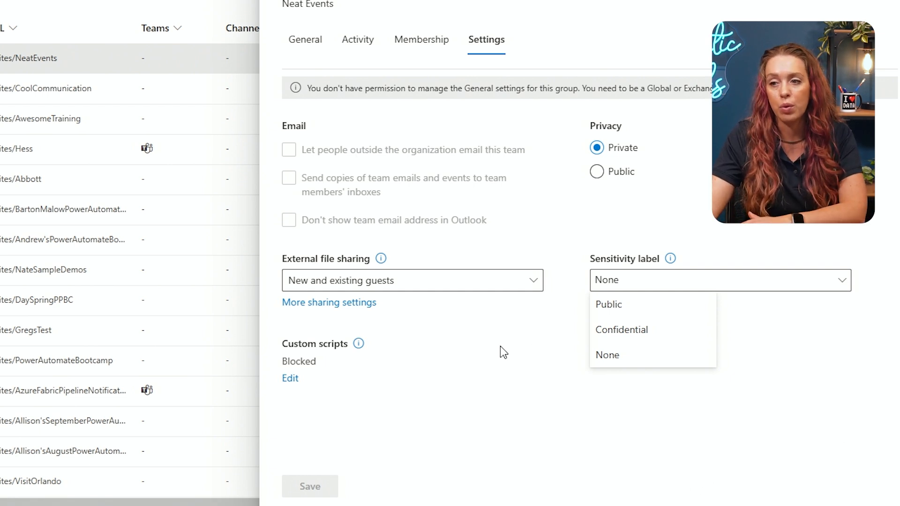
left_click(606, 355)
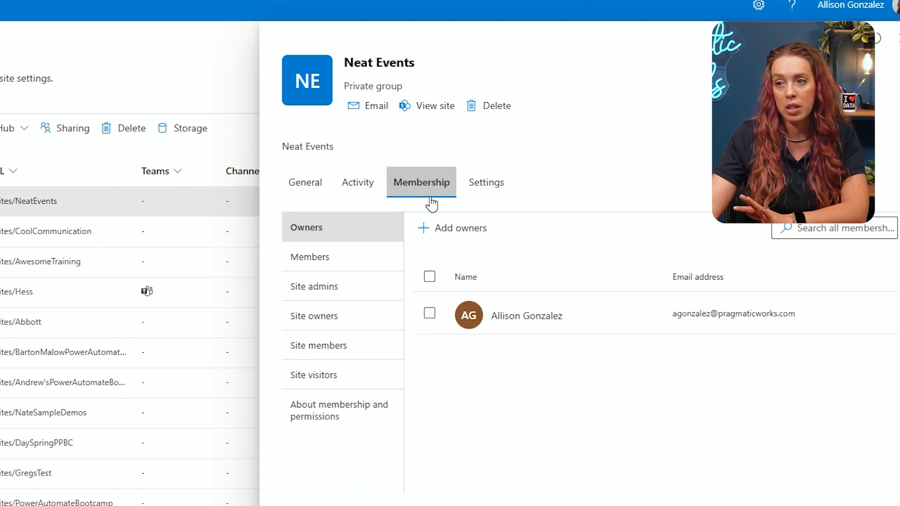
mouse_move(473, 228)
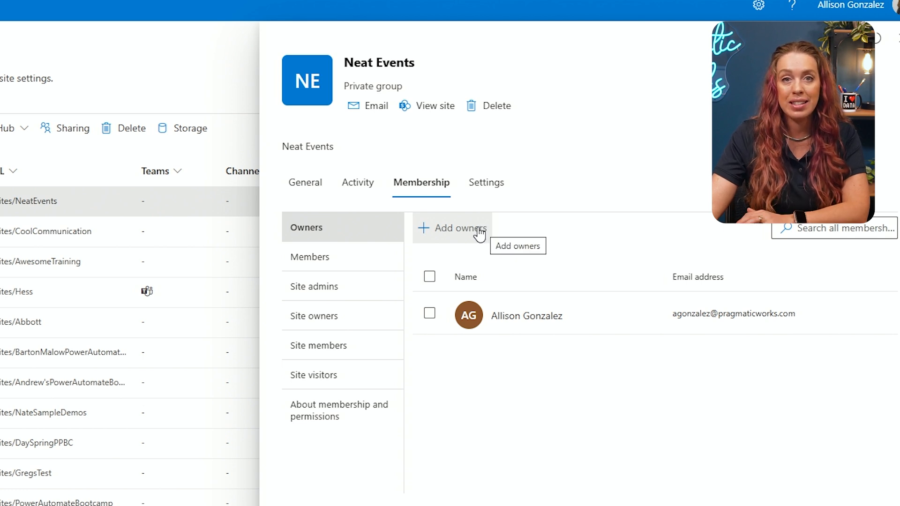
View Members, Site admins, Site members, Site visitors, then About membership and permissions.
left_click(310, 256)
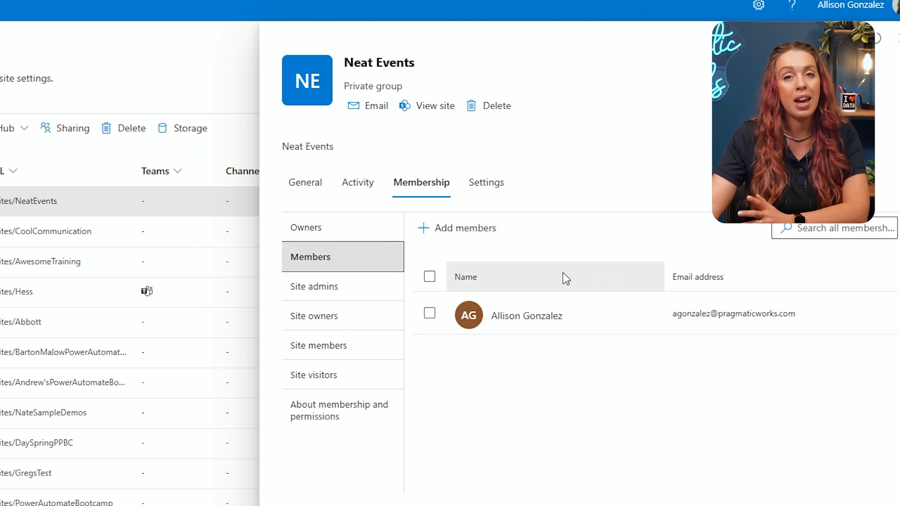
mouse_move(568, 215)
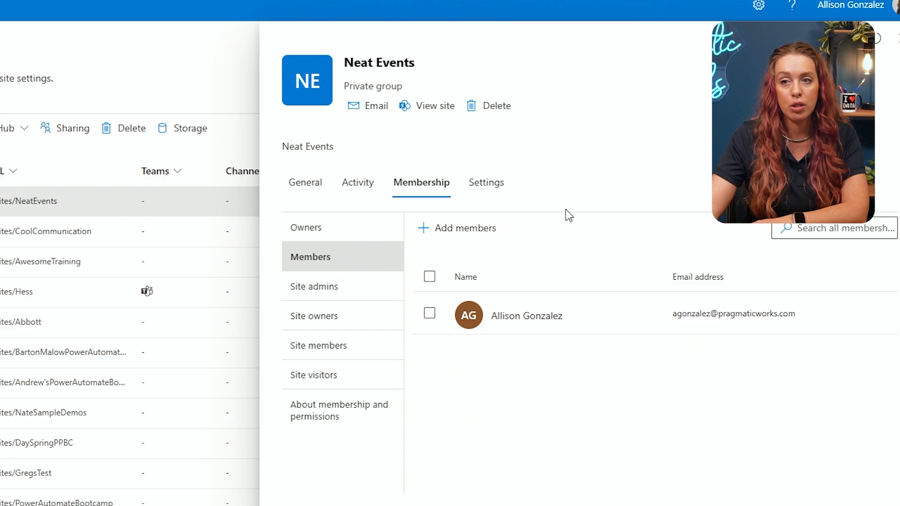
left_click(313, 286)
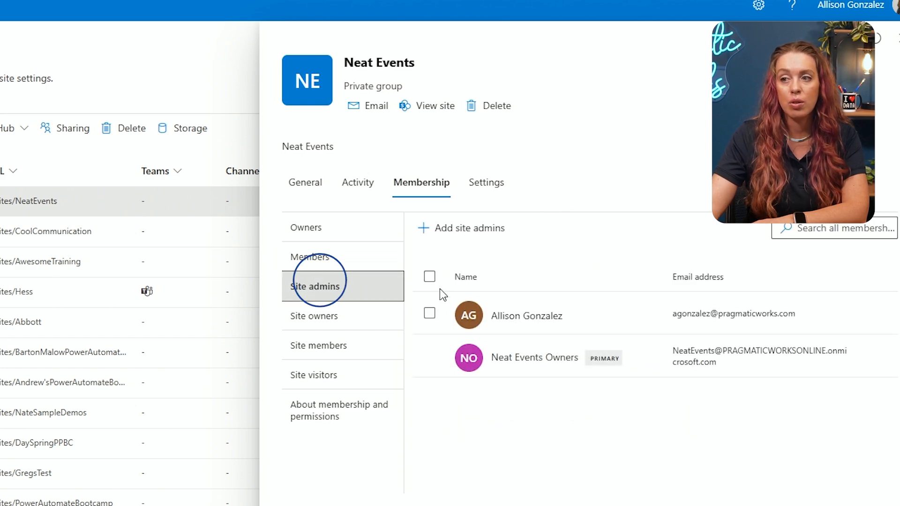
mouse_move(365, 324)
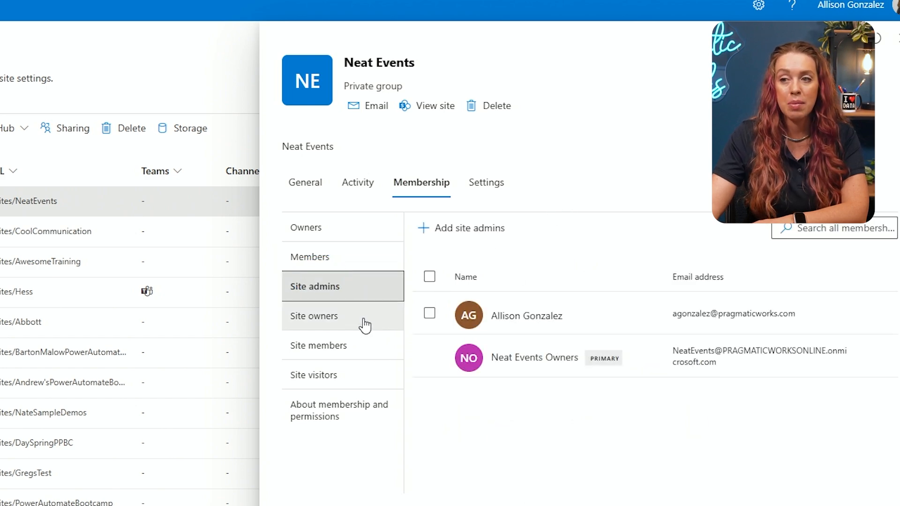
left_click(318, 345)
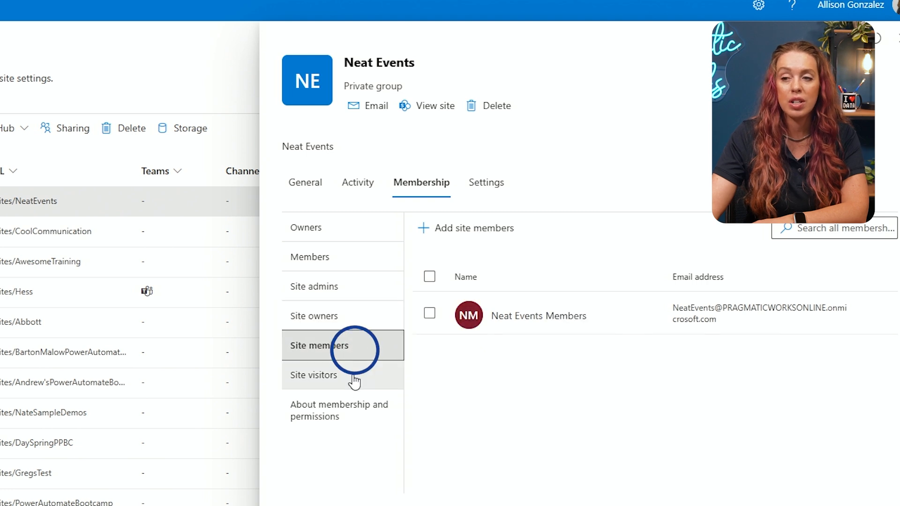
left_click(313, 375)
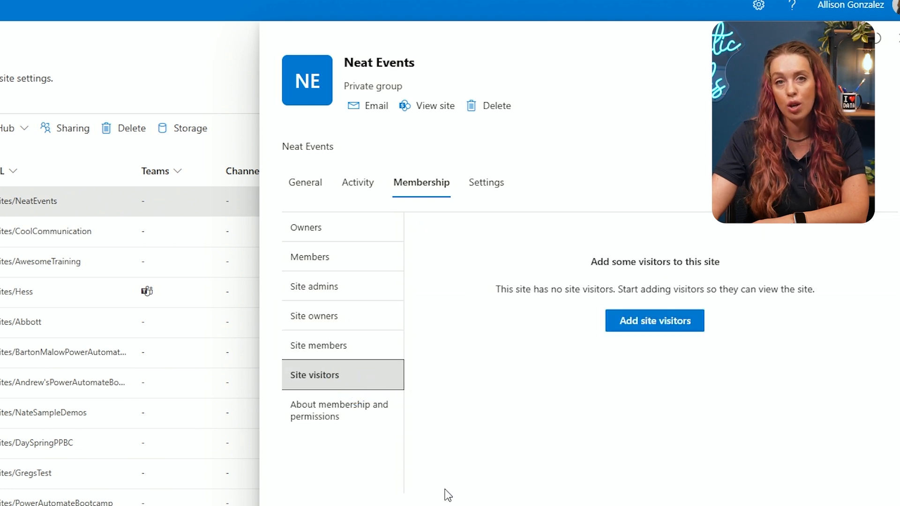
left_click(339, 409)
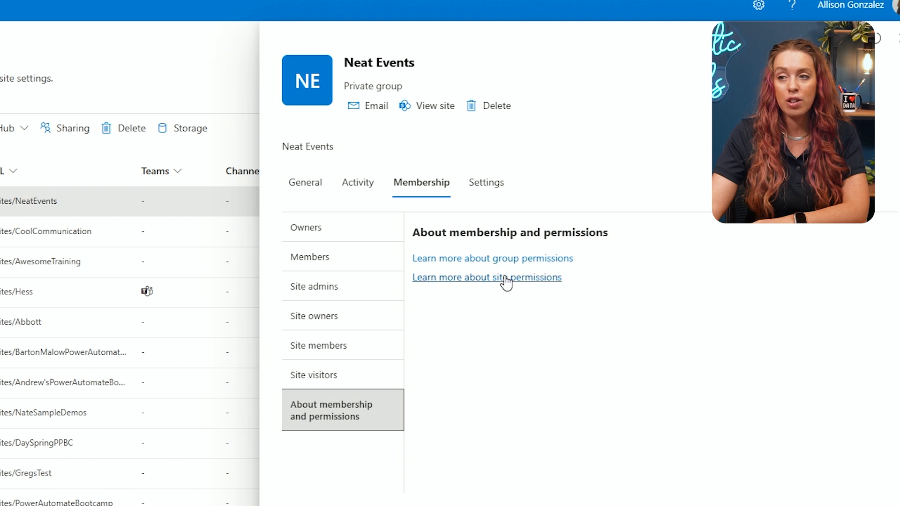
mouse_move(529, 254)
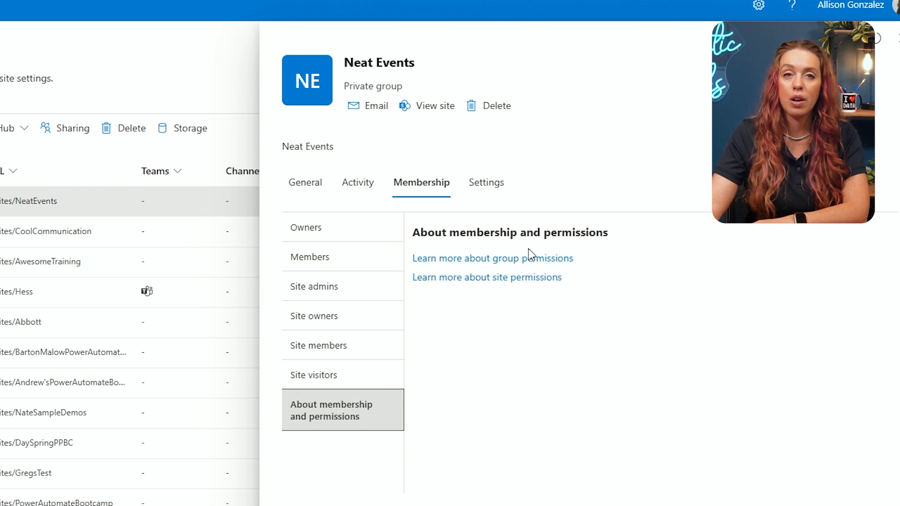
mouse_move(352, 487)
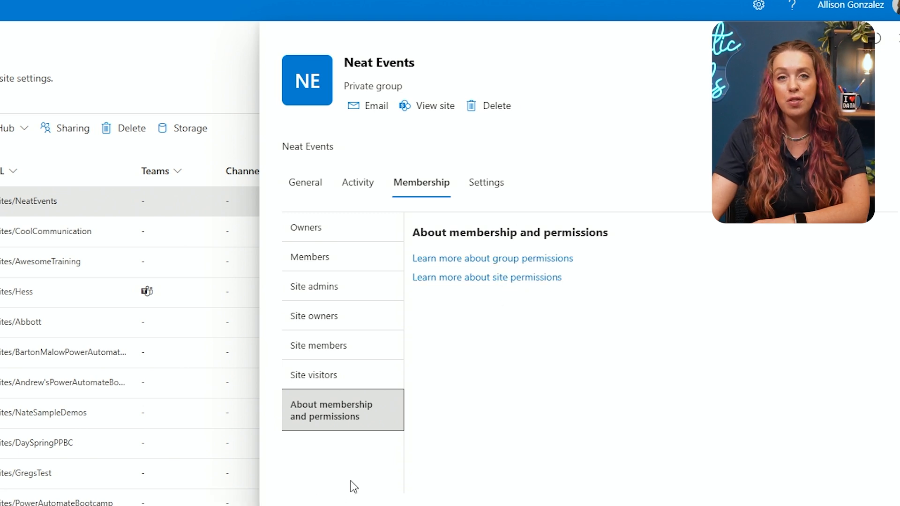
mouse_move(341, 466)
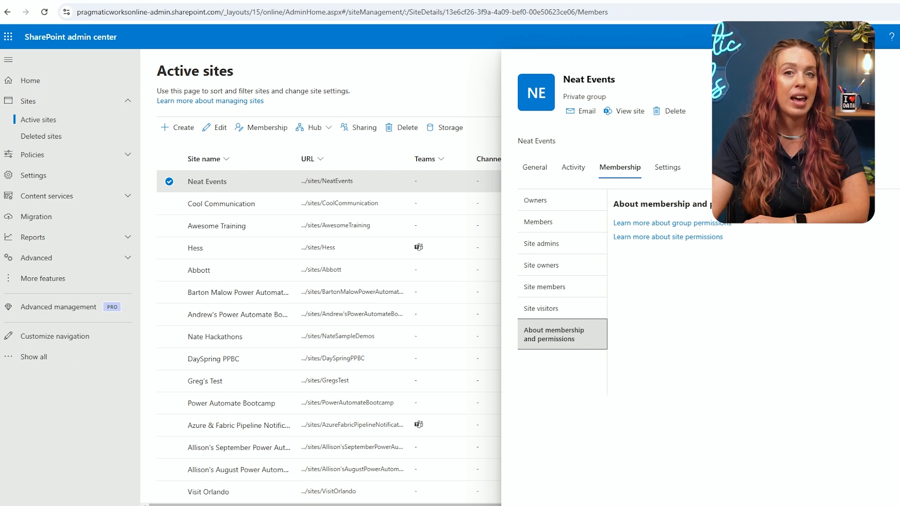
Visit More features briefly, then return to the admin center Home dashboard.
left_click(43, 278)
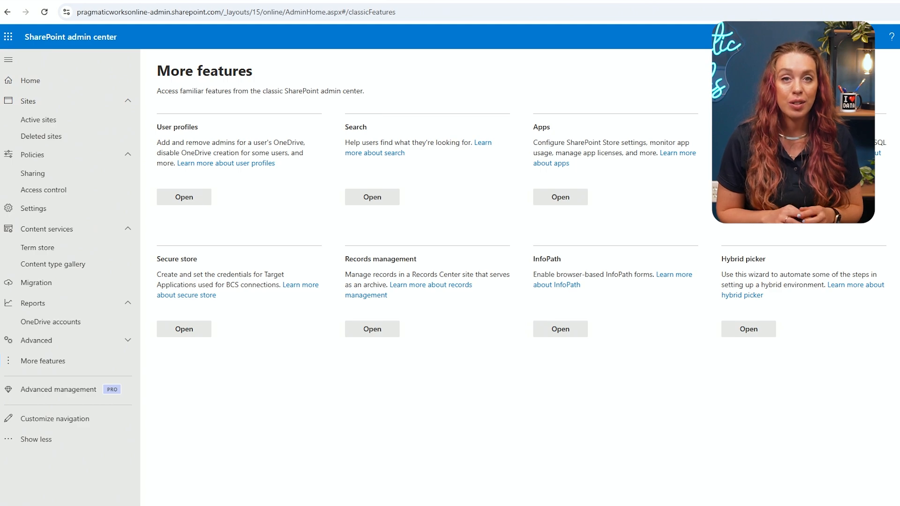
left_click(28, 81)
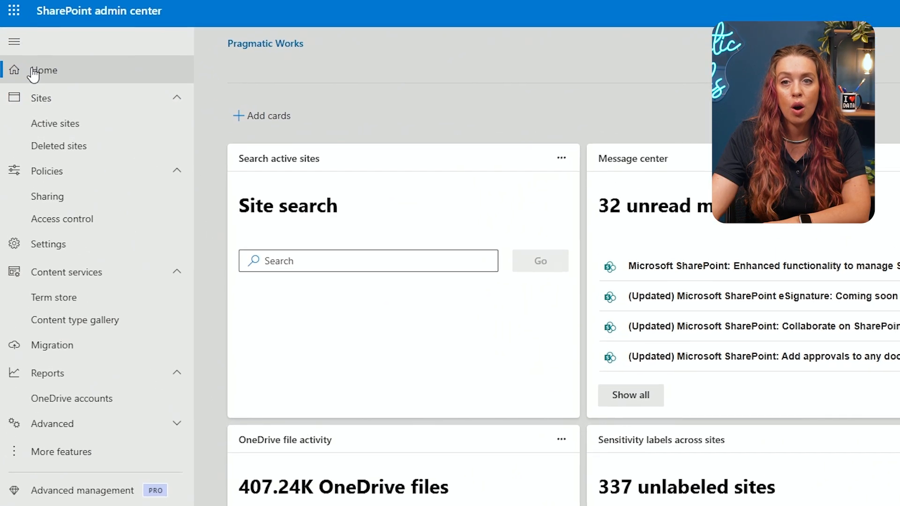
mouse_move(100, 68)
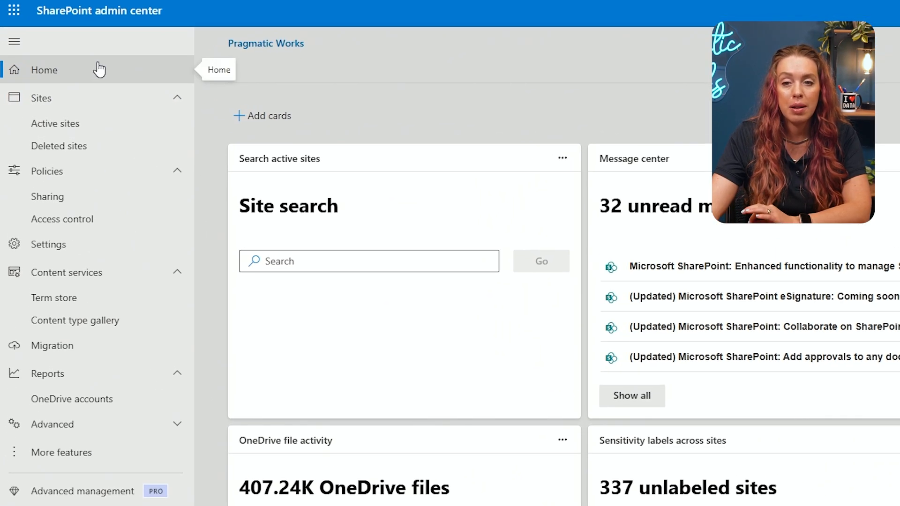
mouse_move(594, 132)
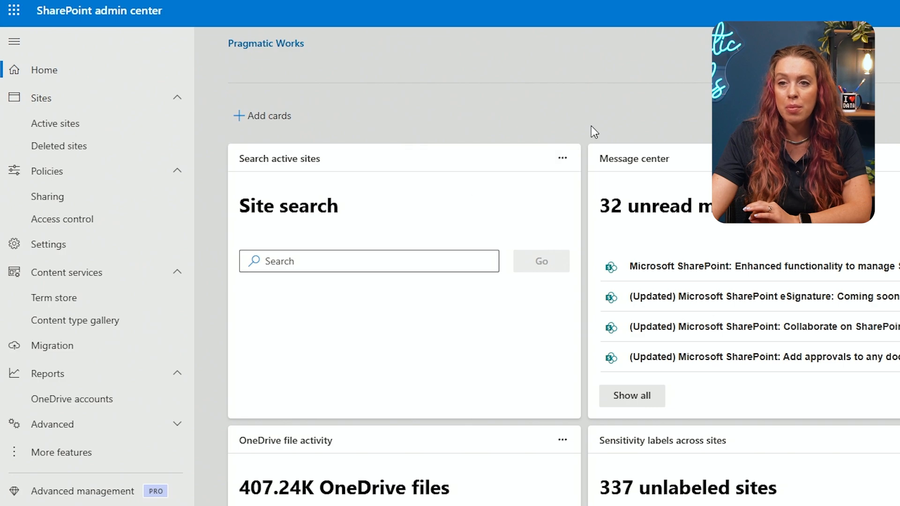
scroll("down", 3)
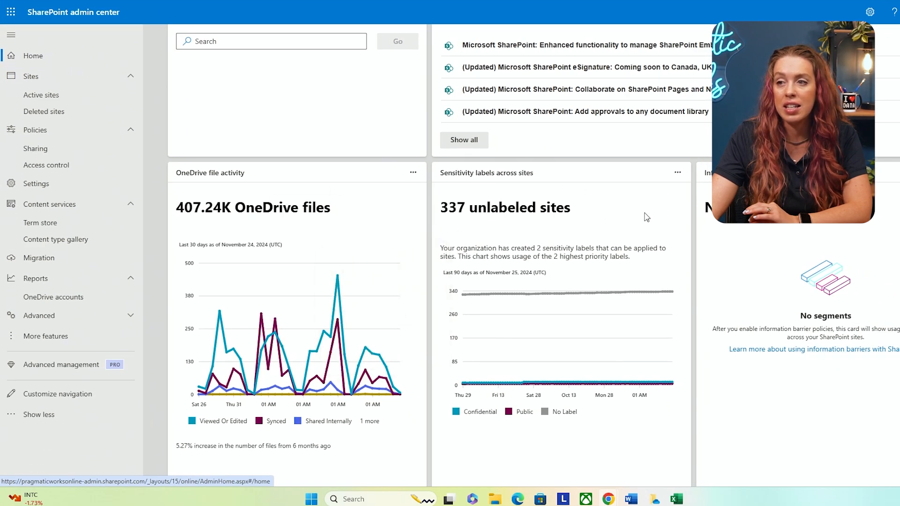
scroll("down", 3)
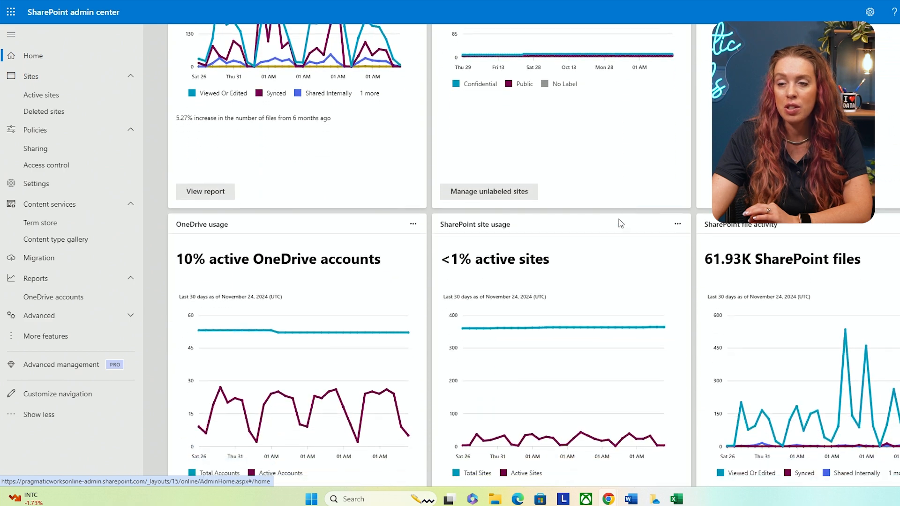
scroll("down", 3)
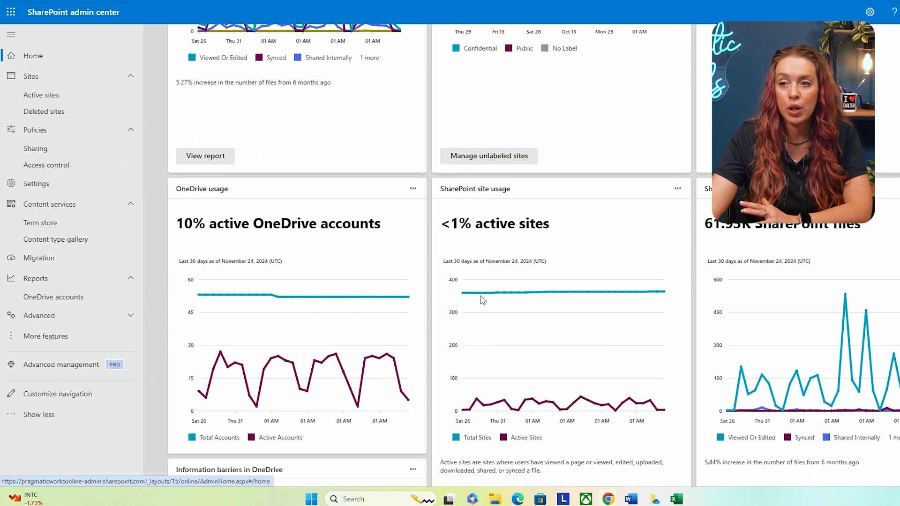
scroll("down", 3)
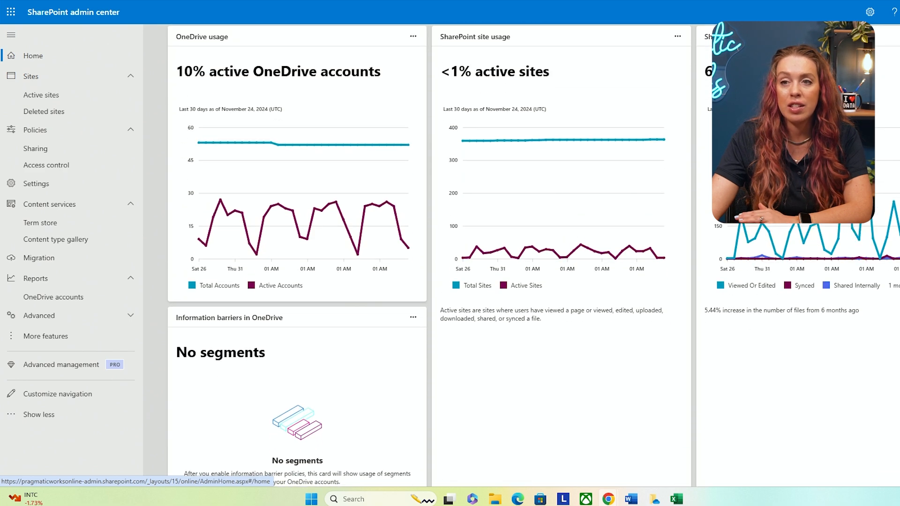
mouse_move(691, 197)
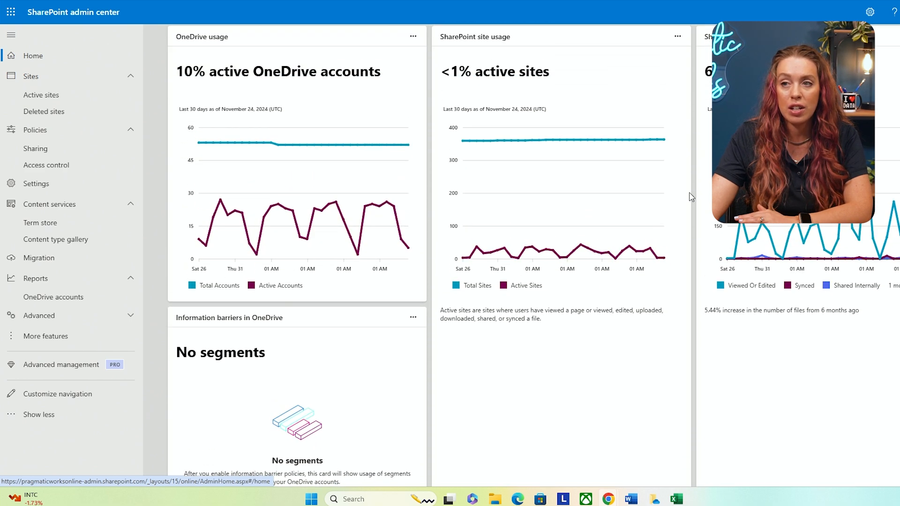
scroll("down", 3)
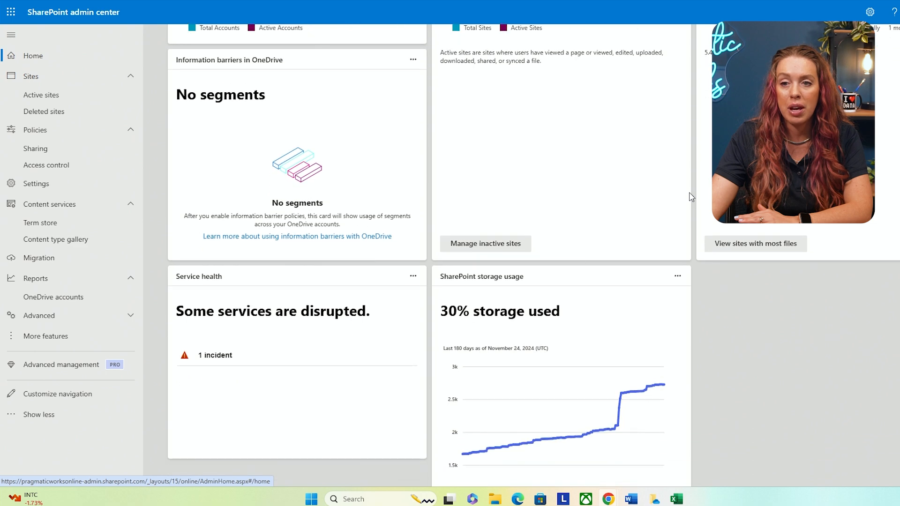
scroll("down", 3)
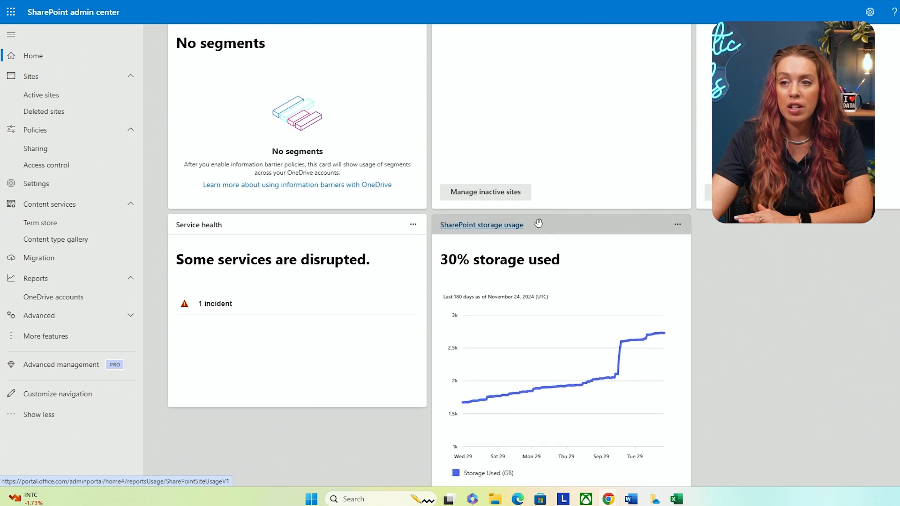
scroll("down", 3)
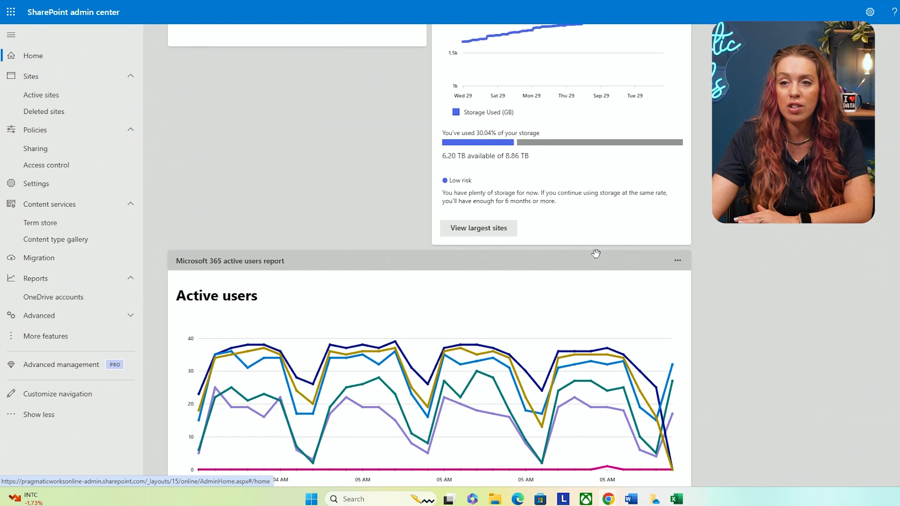
scroll("down", 3)
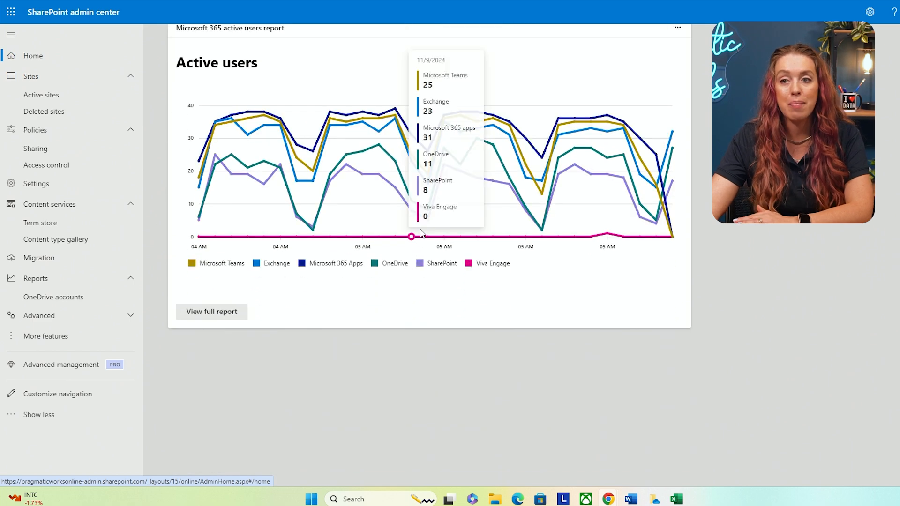
mouse_move(201, 346)
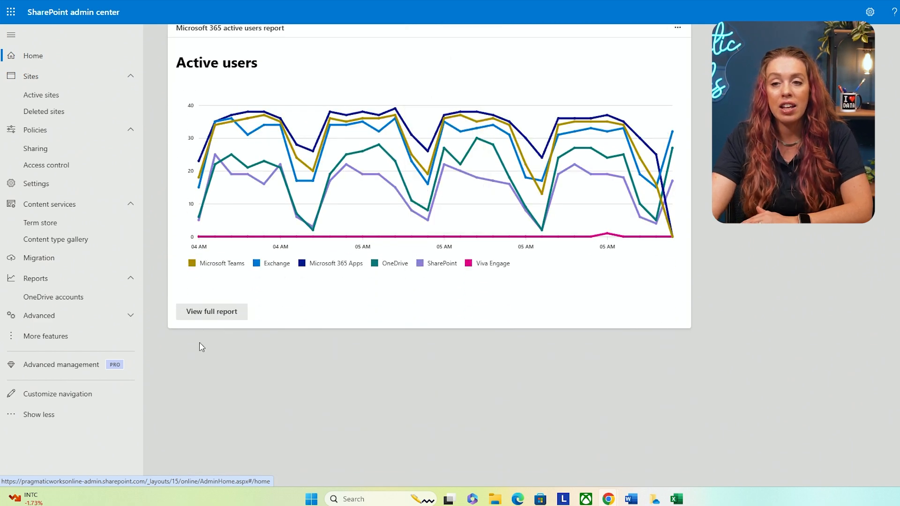
mouse_move(218, 317)
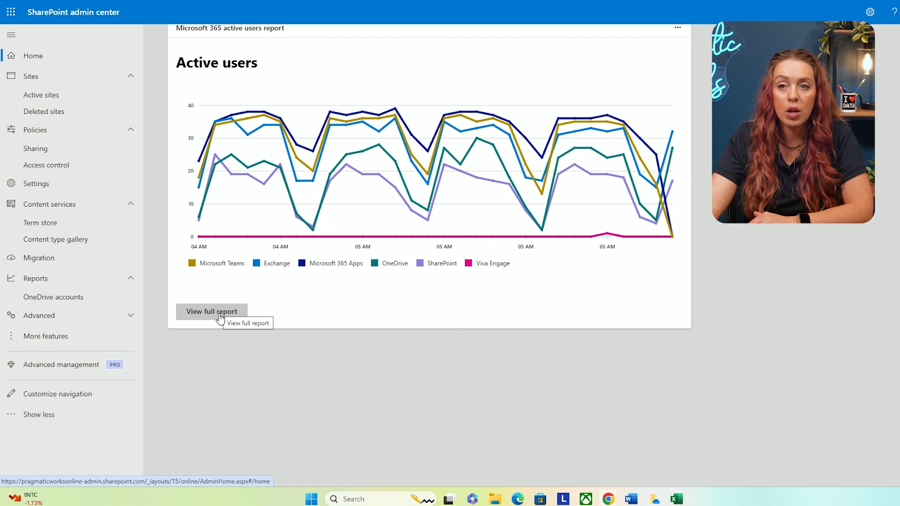